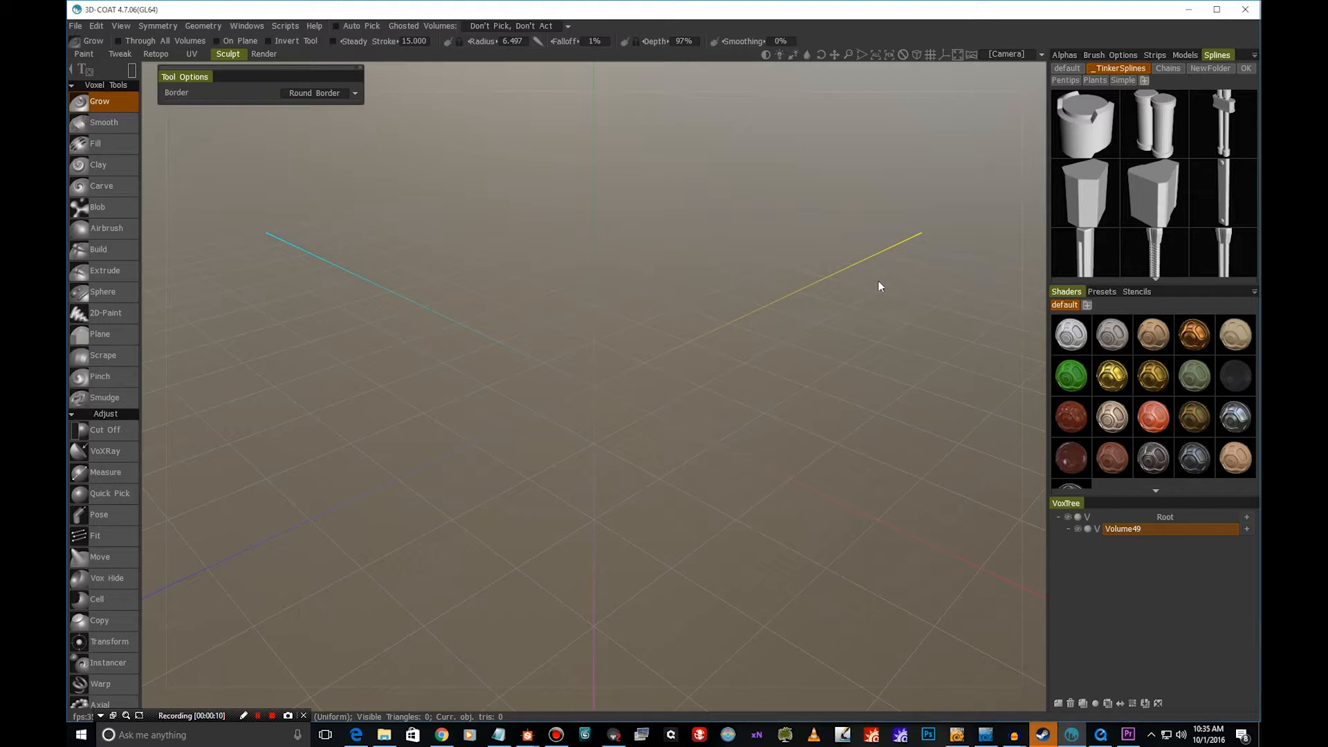
mouse_move(881, 272)
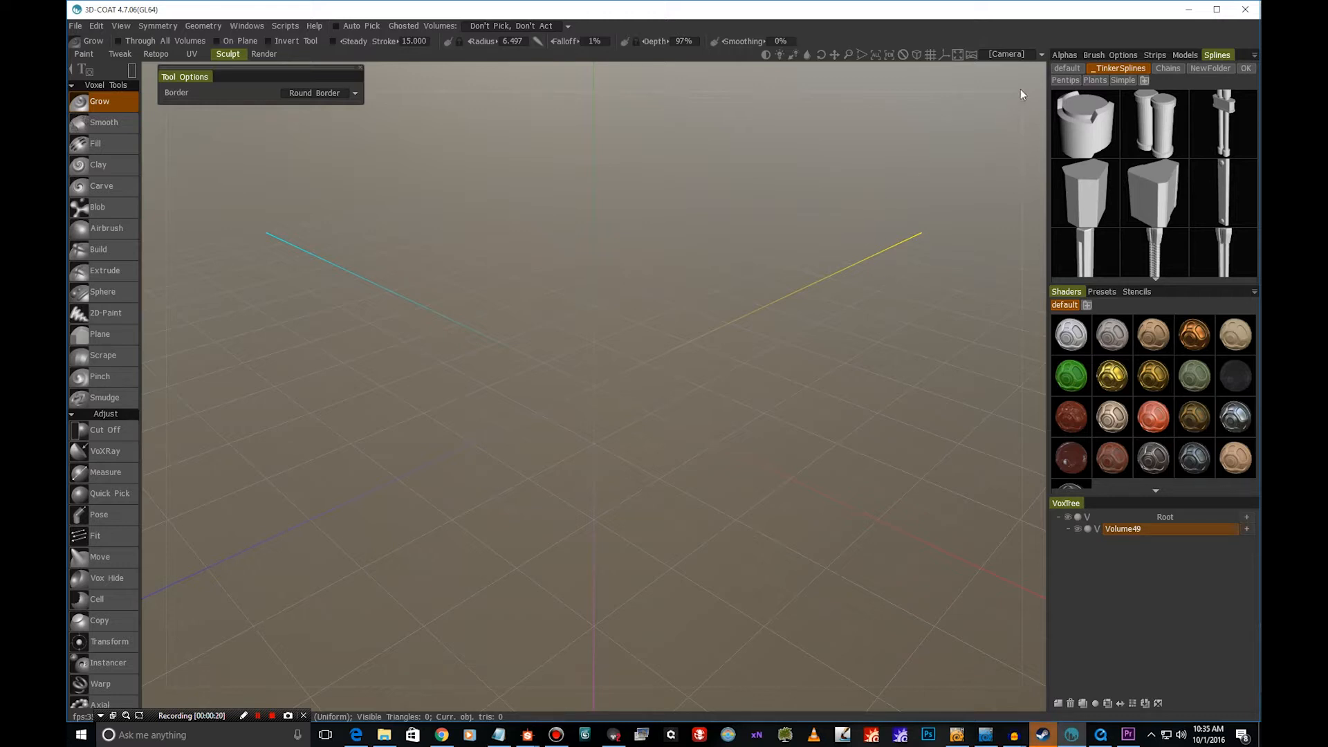
- Load Assorted_Biners.jpg from Camera > Background as the Y-axis reference image
click(1007, 54)
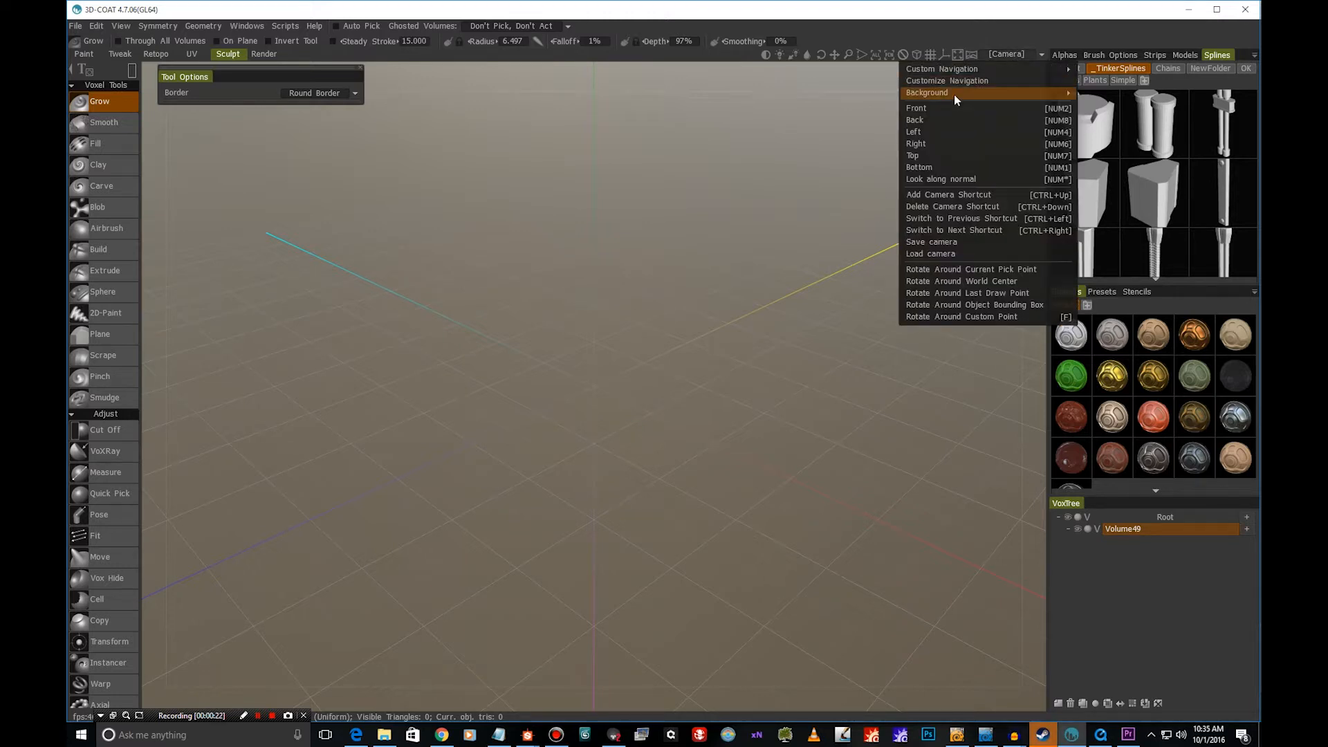
mouse_move(927, 92)
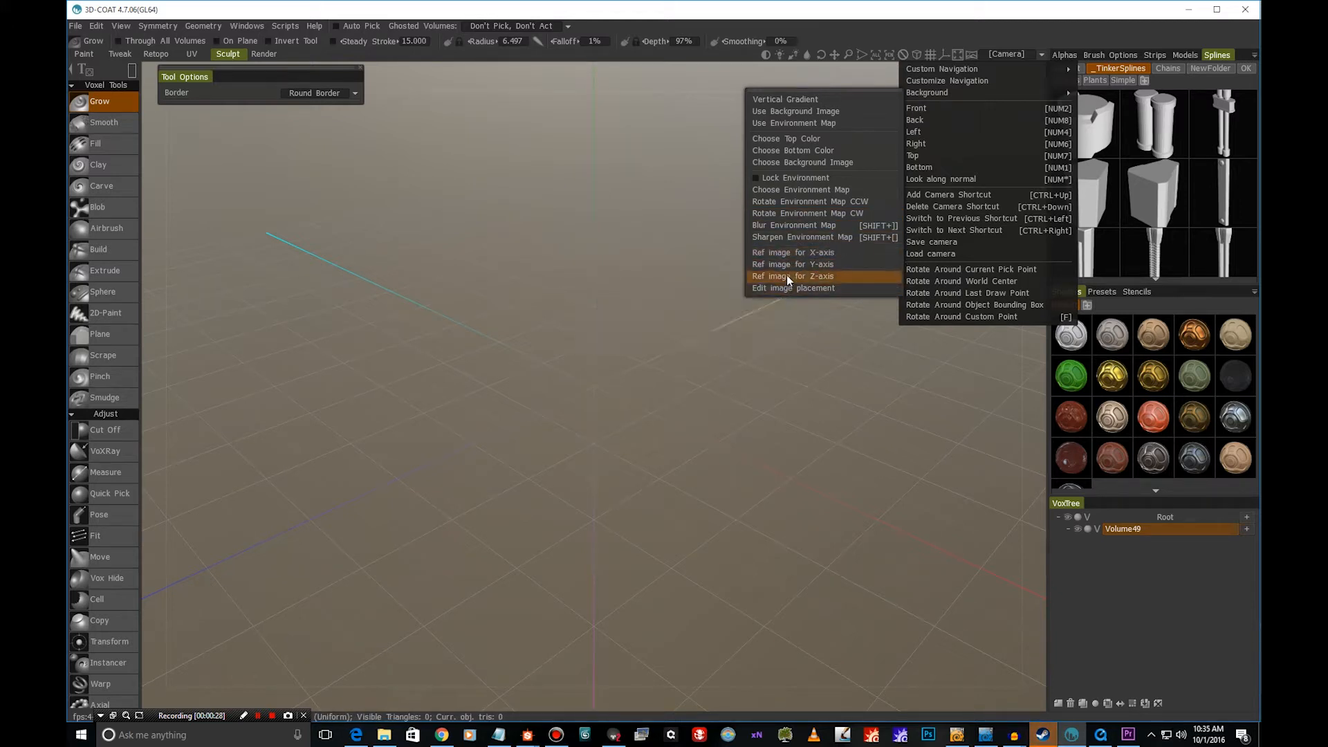
mouse_move(792, 264)
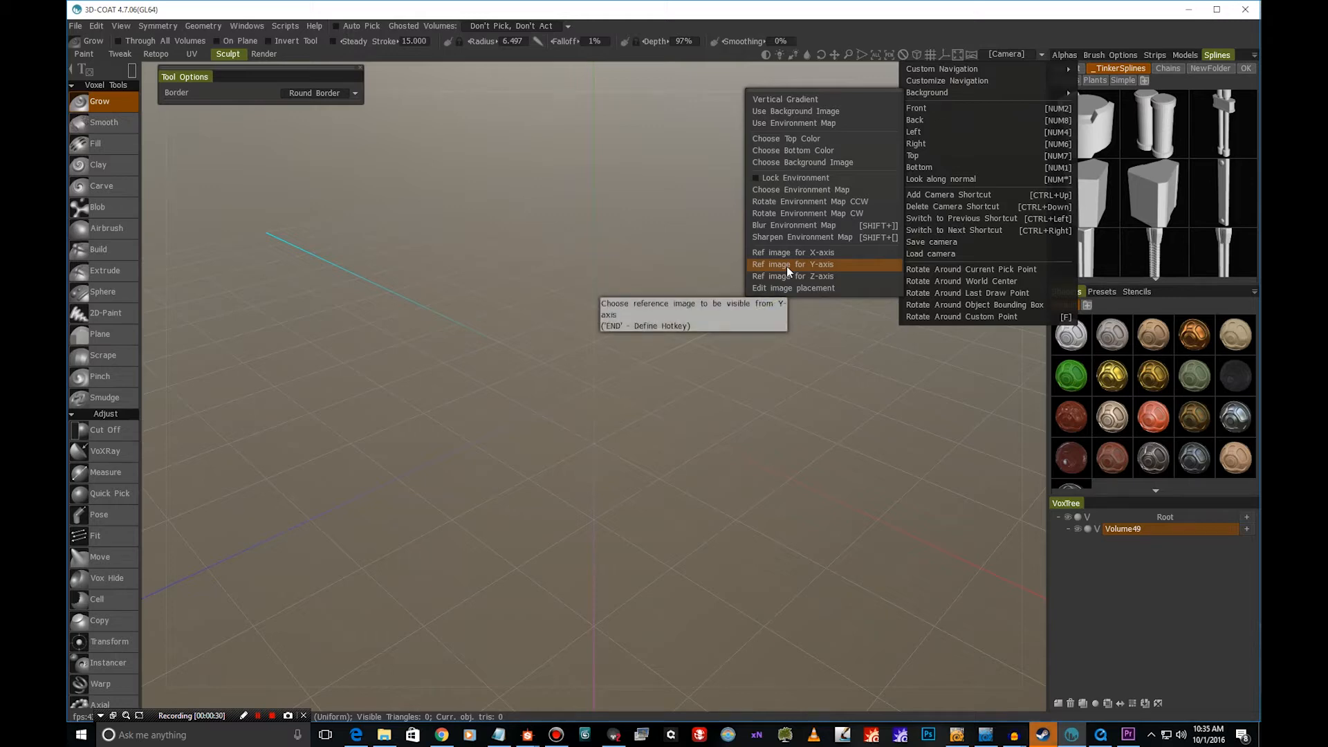
click(792, 264)
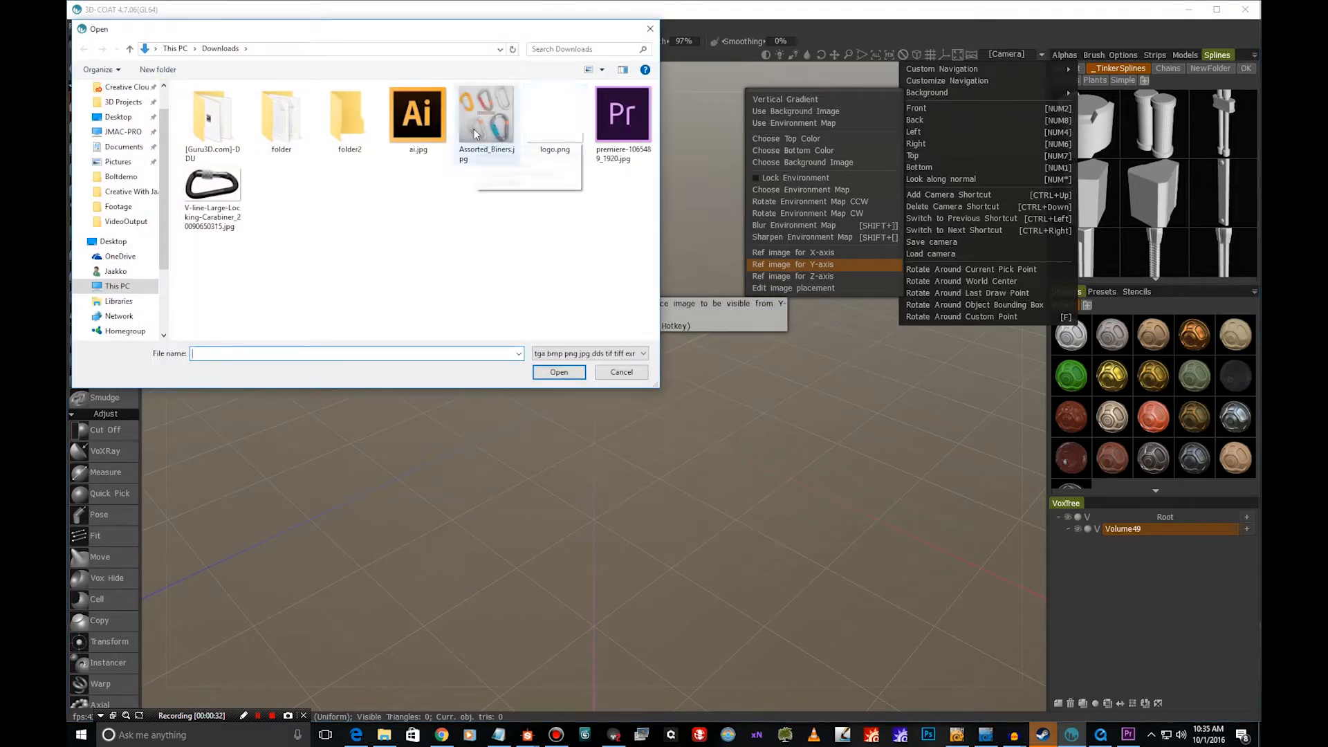
click(485, 118)
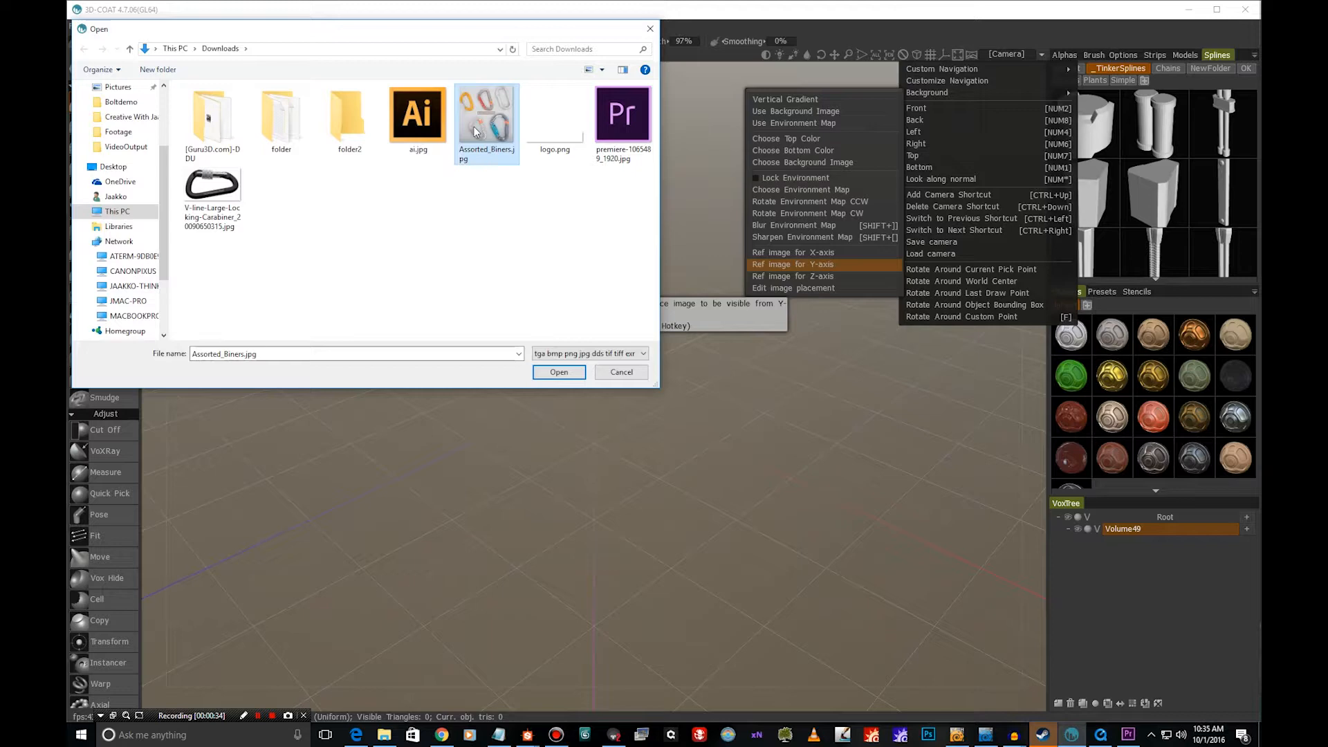
mouse_move(486, 114)
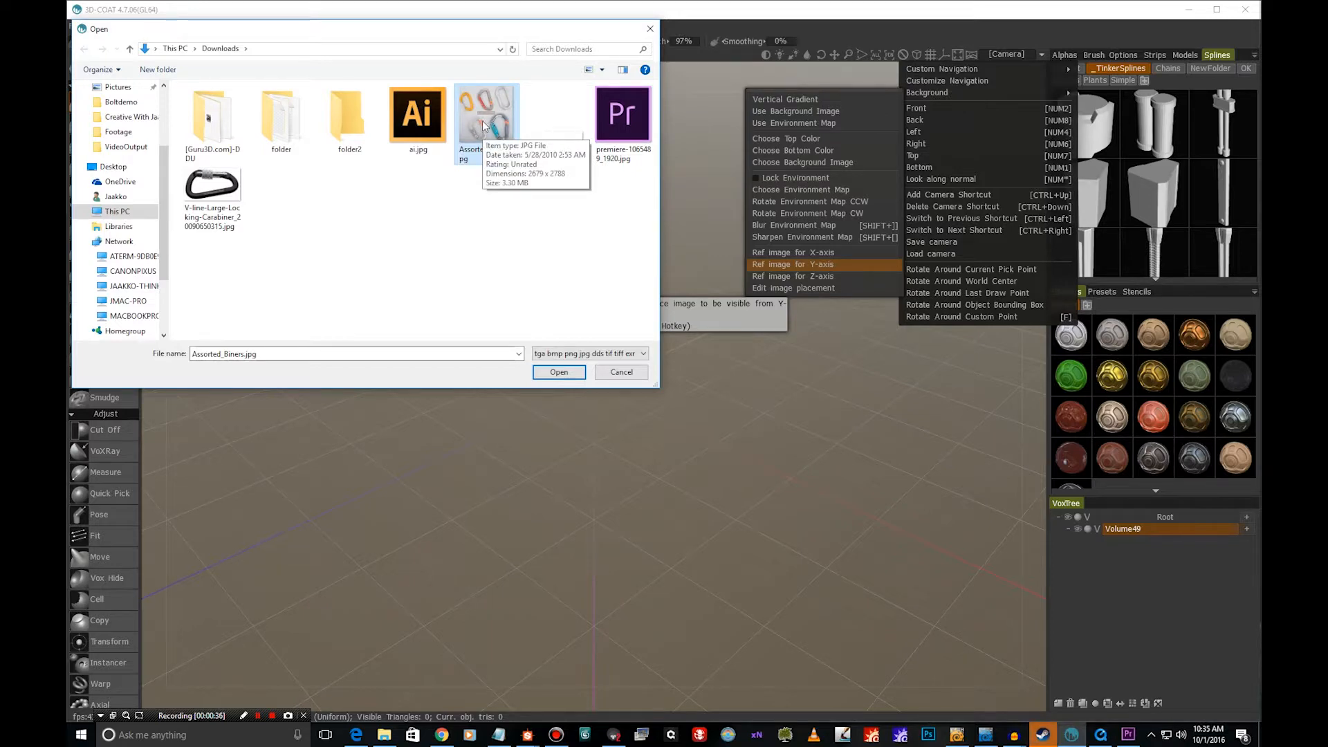
click(621, 372)
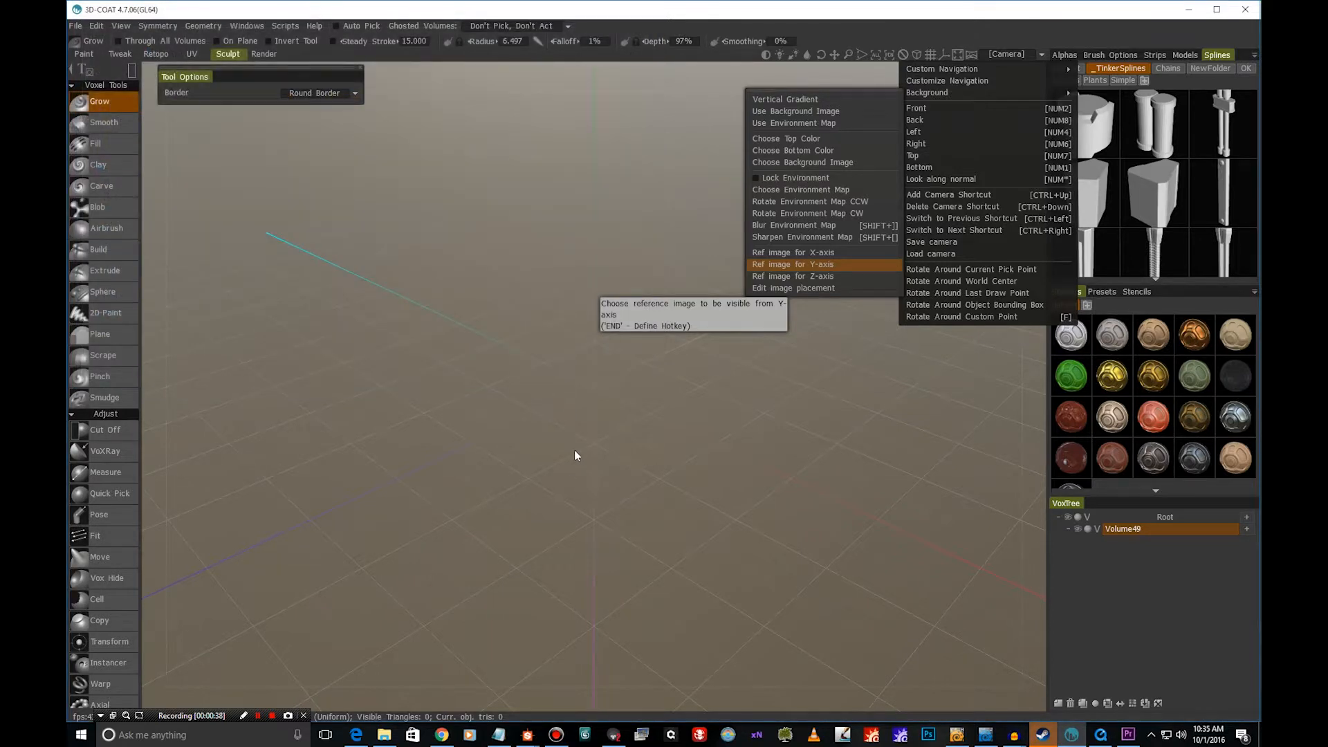
- Scale up the carabiner reference photo in the top view with the gizmo
click(792, 263)
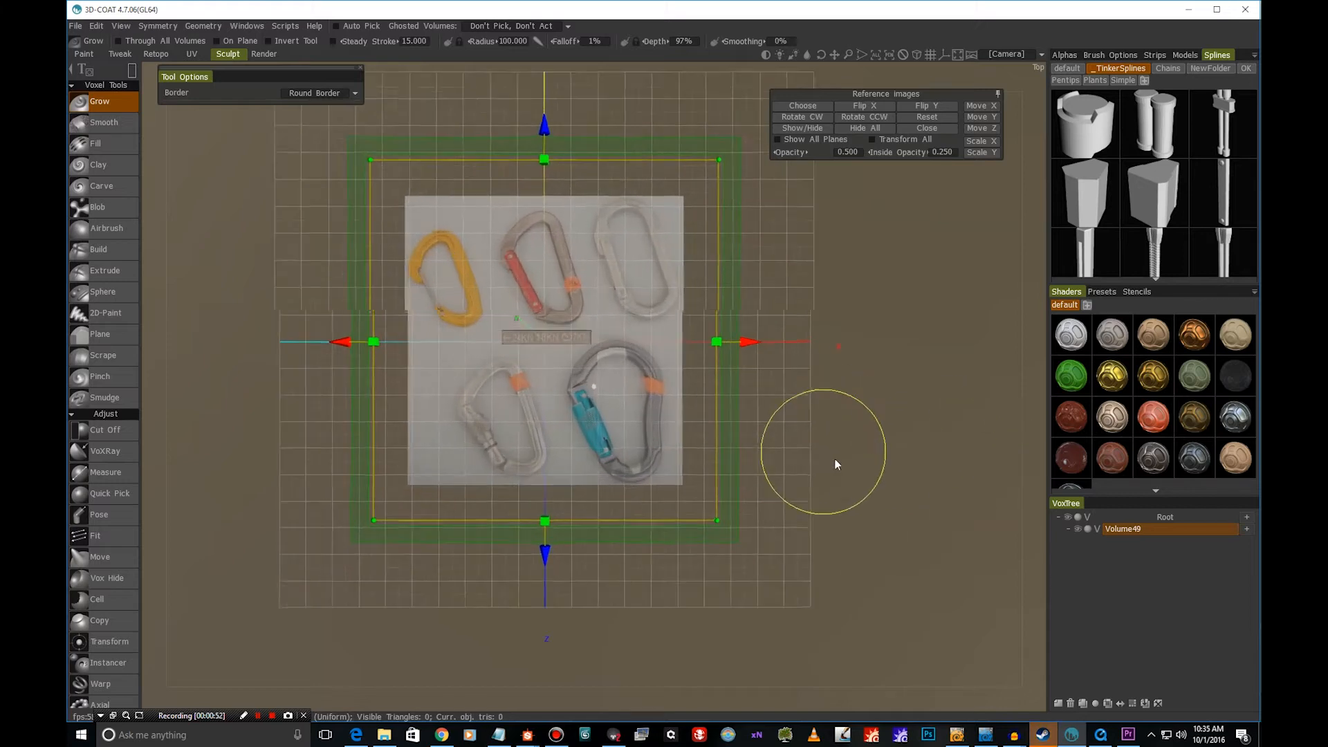
drag(837, 464, 629, 563)
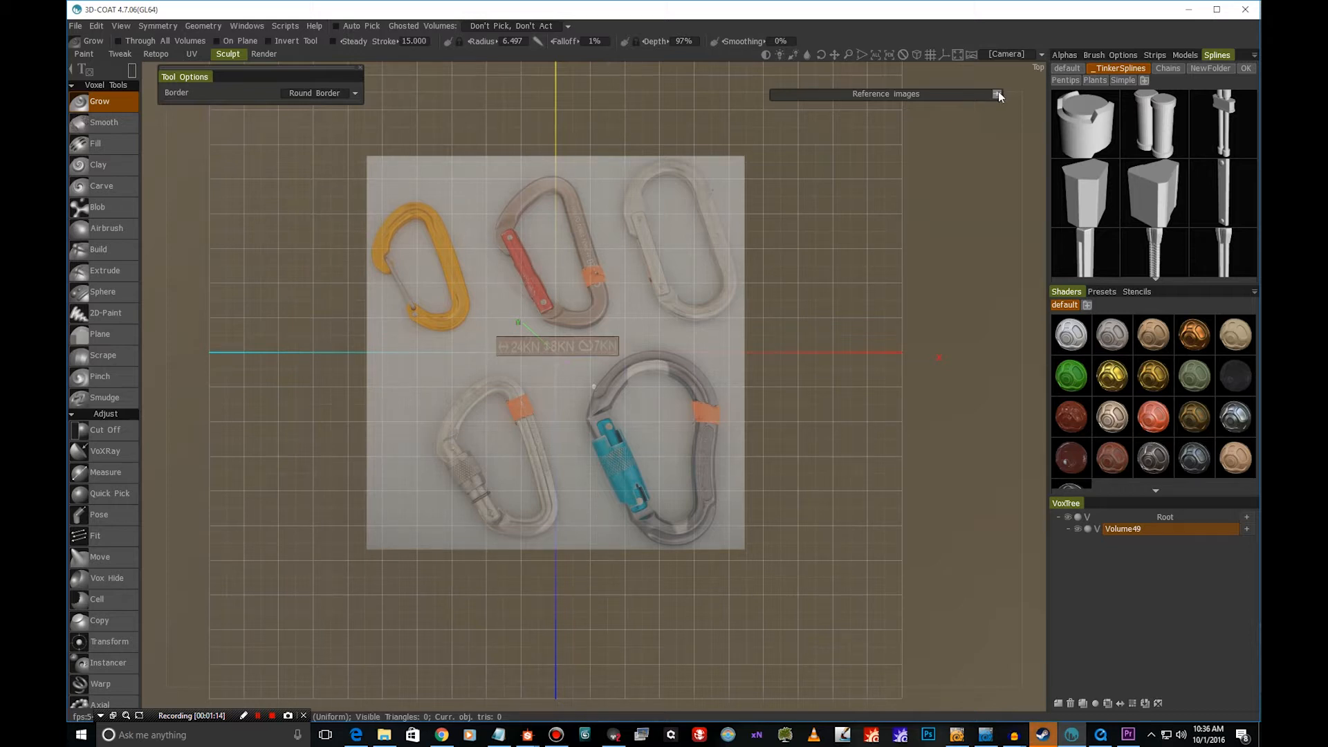
click(997, 94)
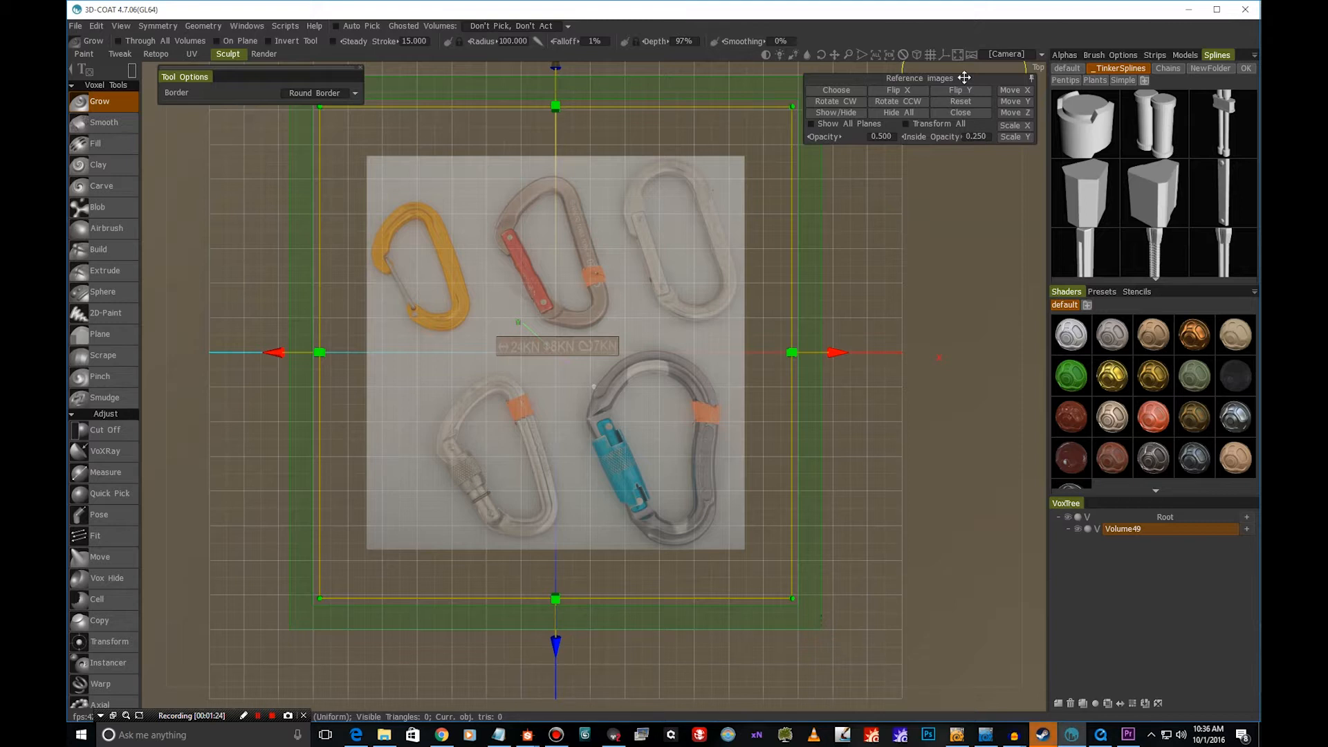
mouse_move(714, 258)
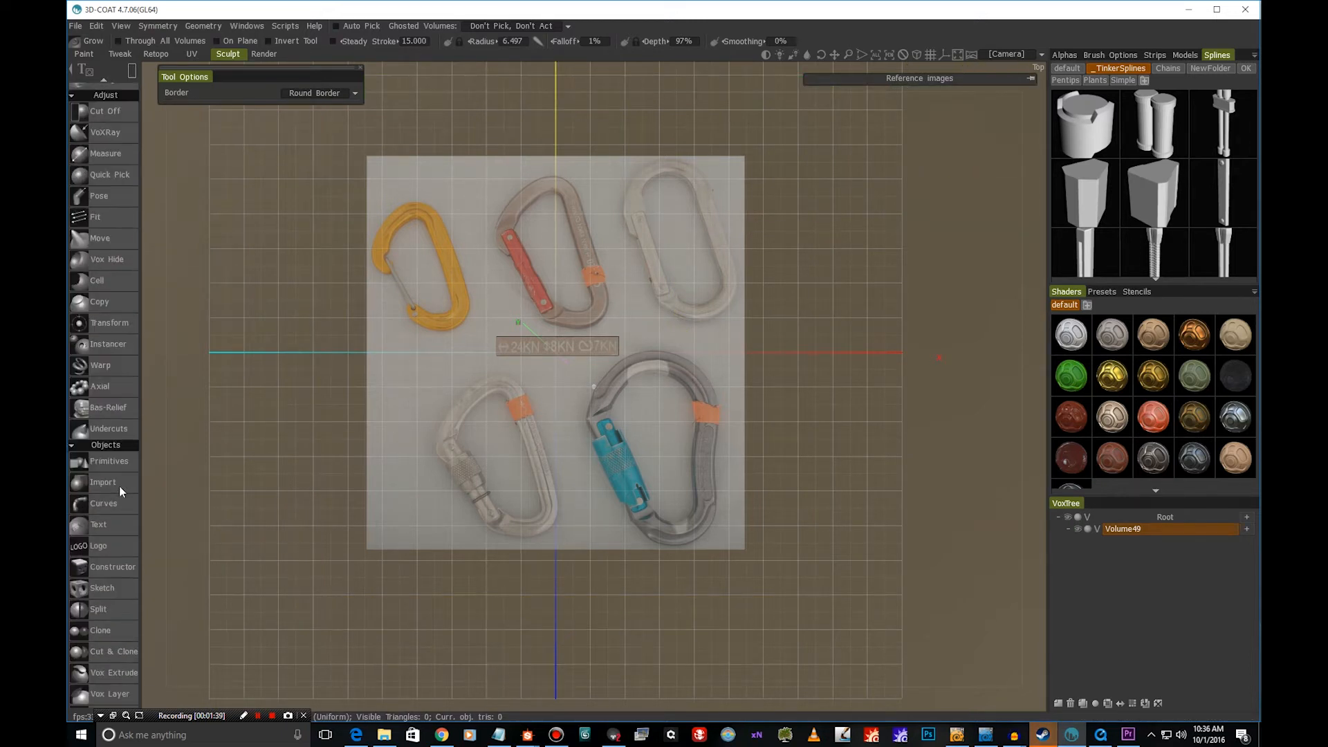
- Draw a Curves-tool outline around the blue-gated carabiner, closing on the first point
click(102, 502)
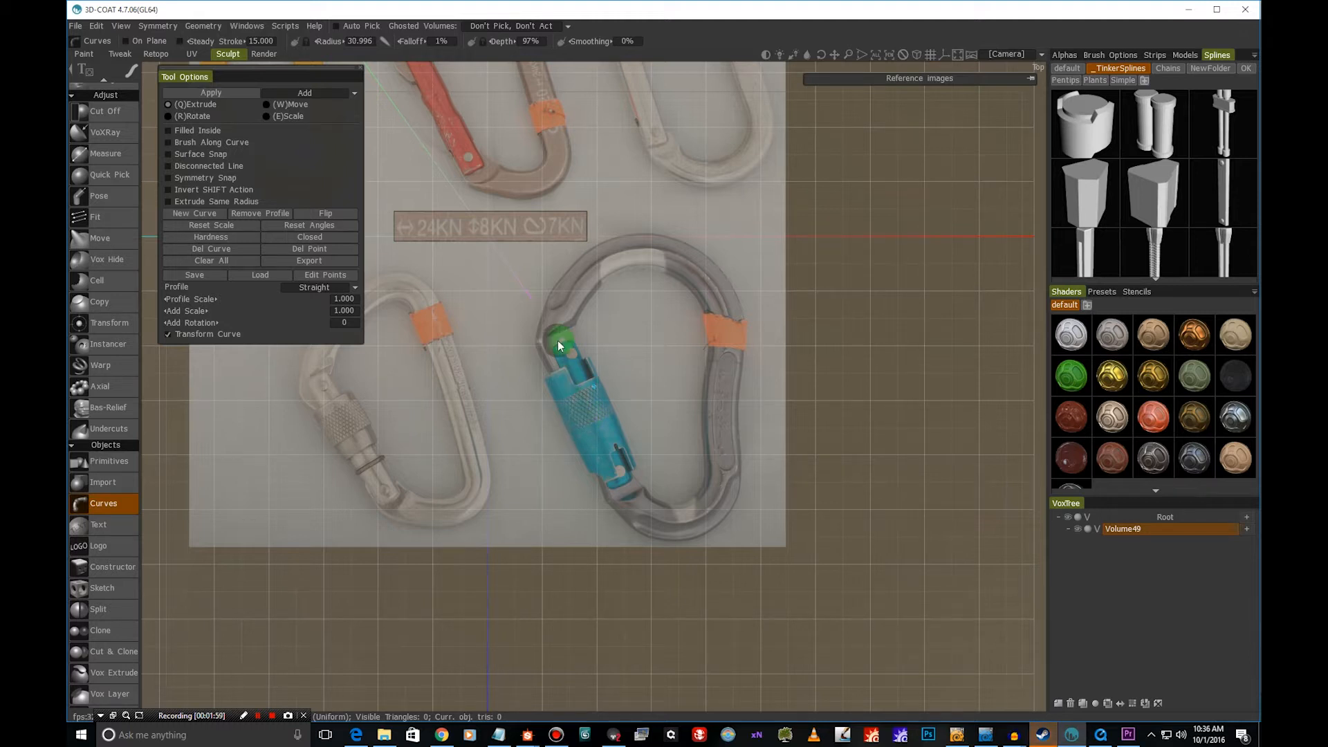
drag(559, 343, 577, 387)
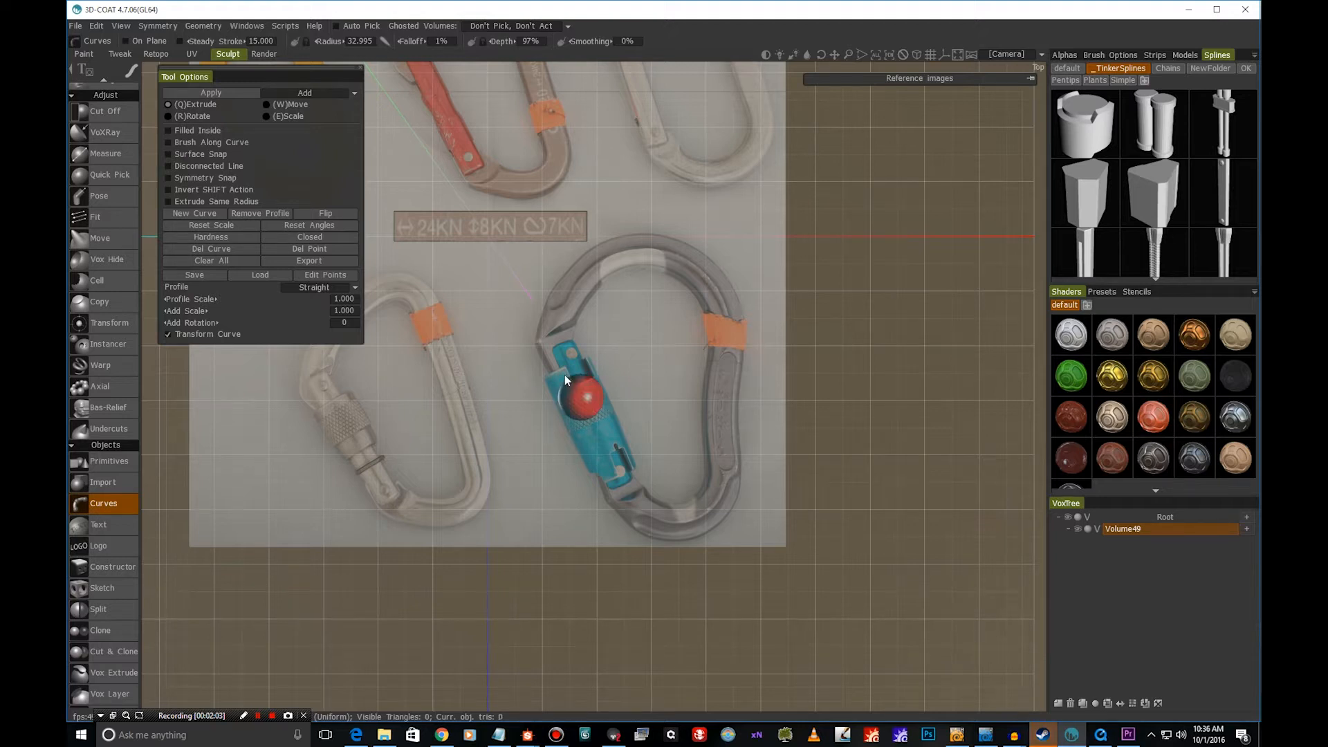
drag(582, 398, 587, 271)
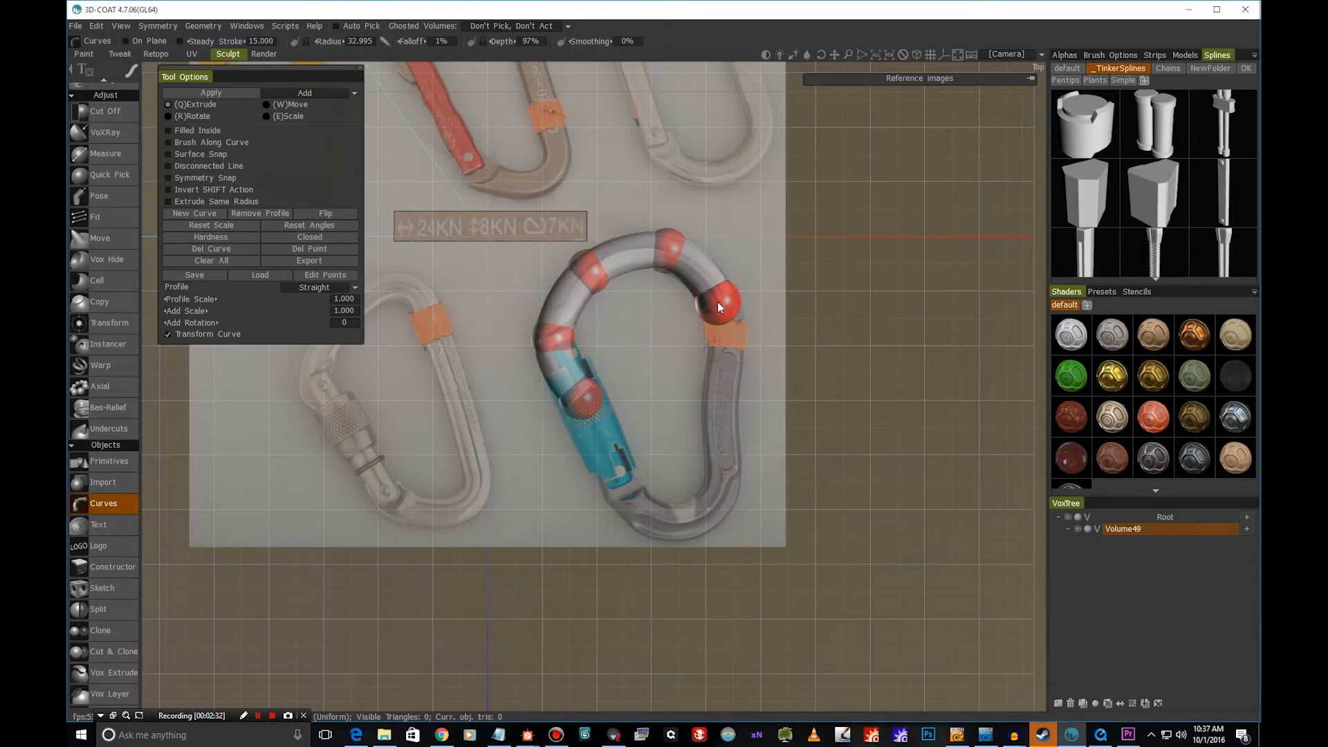
drag(728, 306, 724, 400)
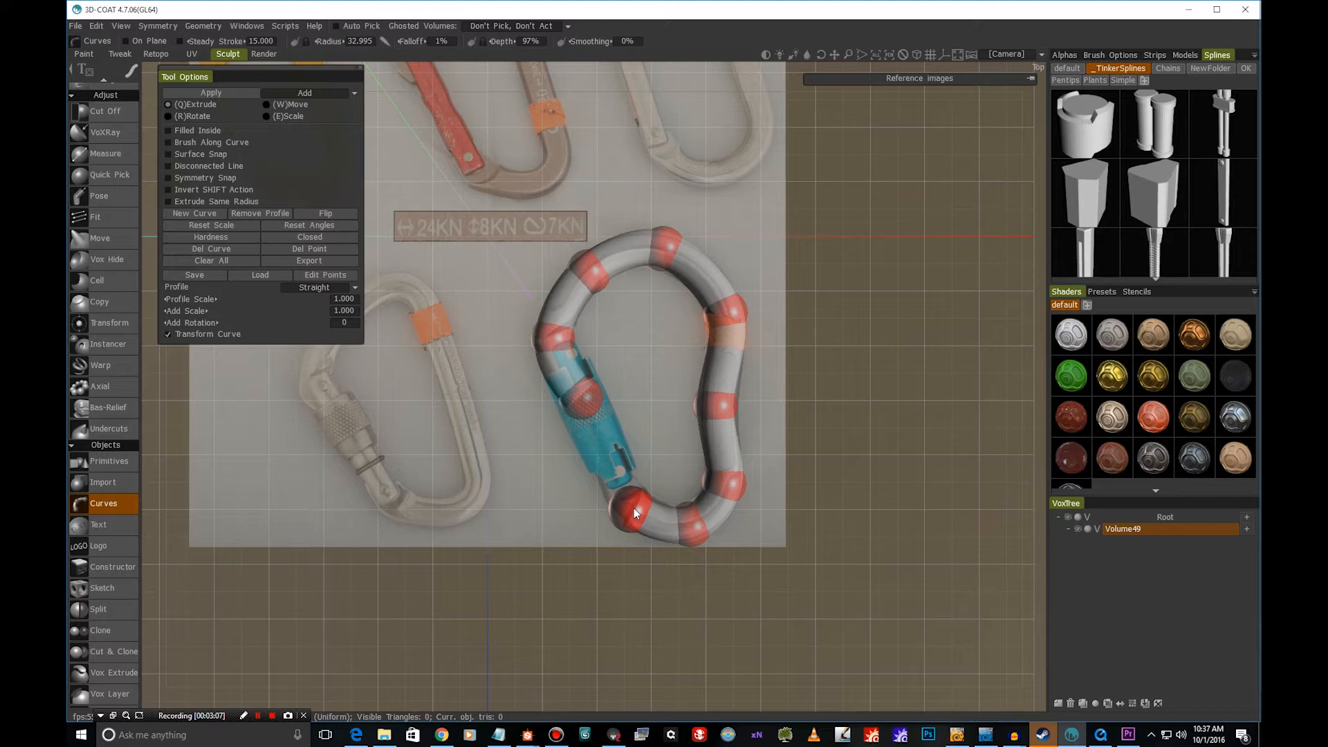
click(639, 516)
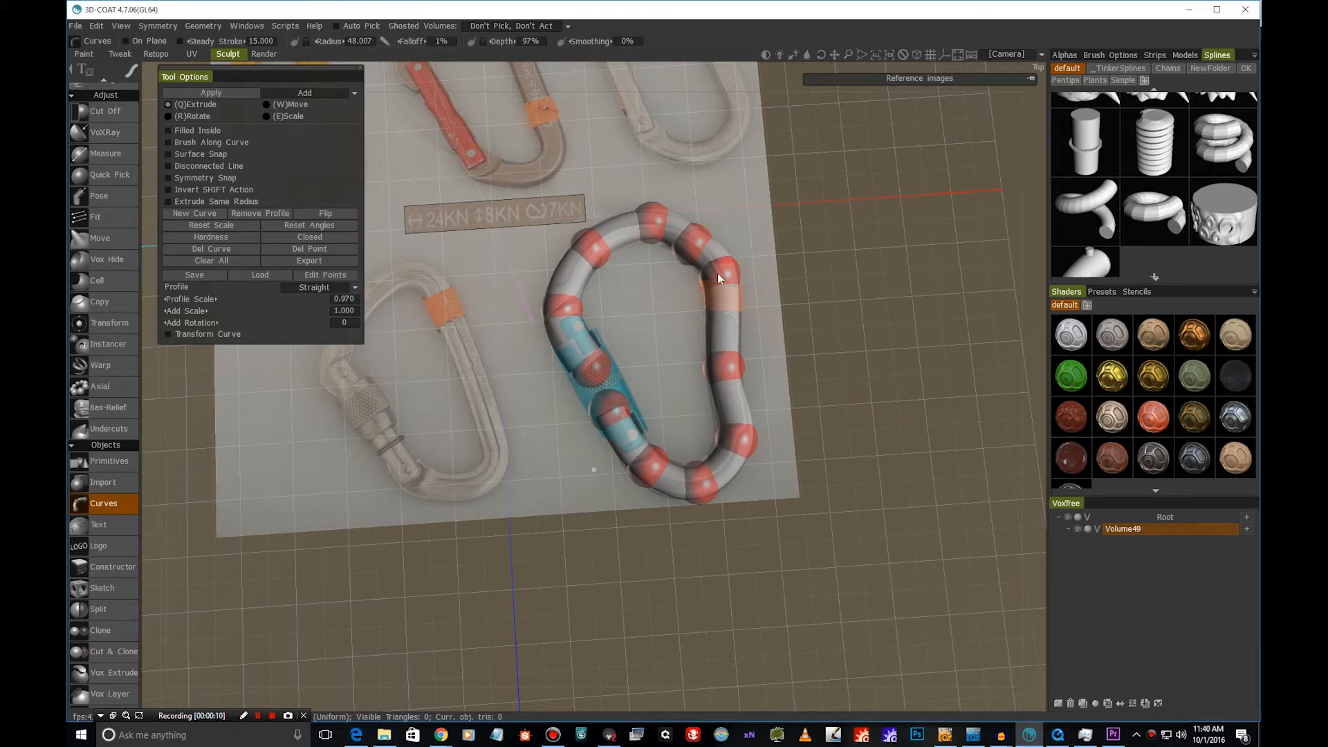
- Turn on Edit Points so the carabiner curve's control points get a gizmo
click(718, 278)
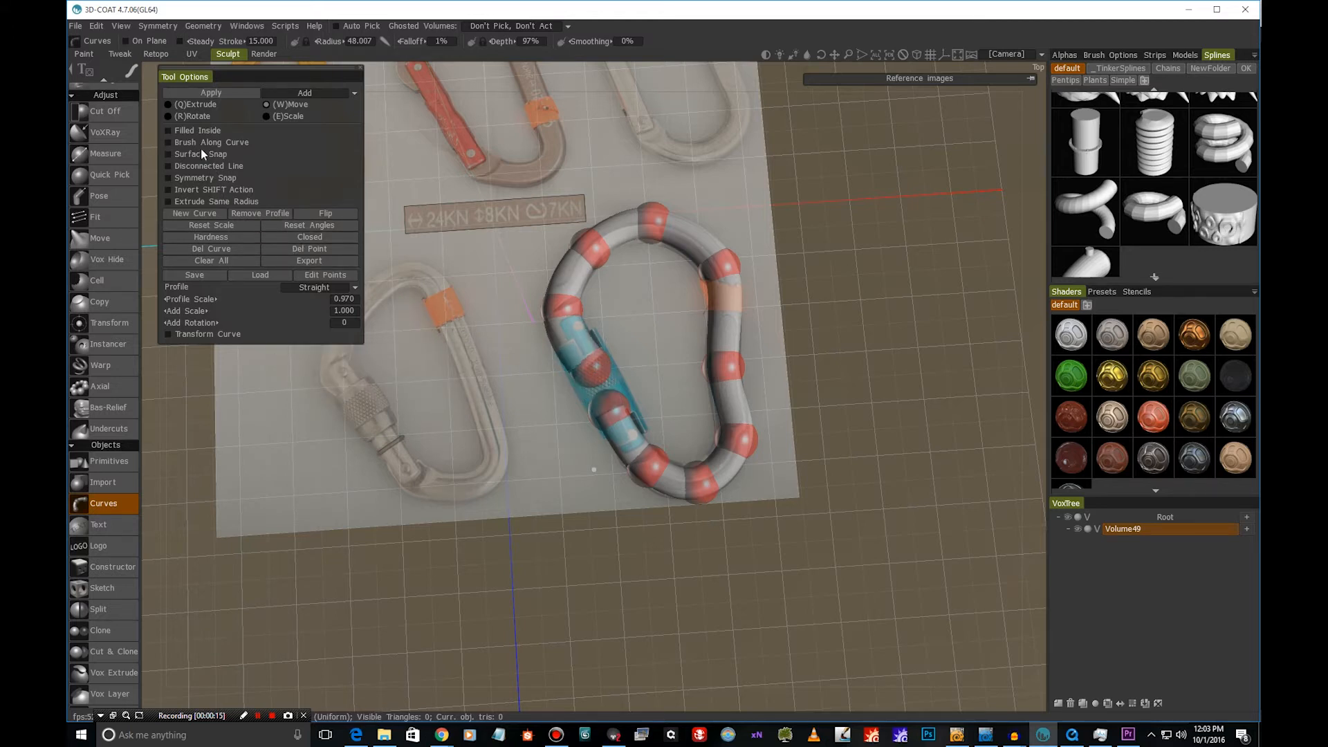
click(169, 129)
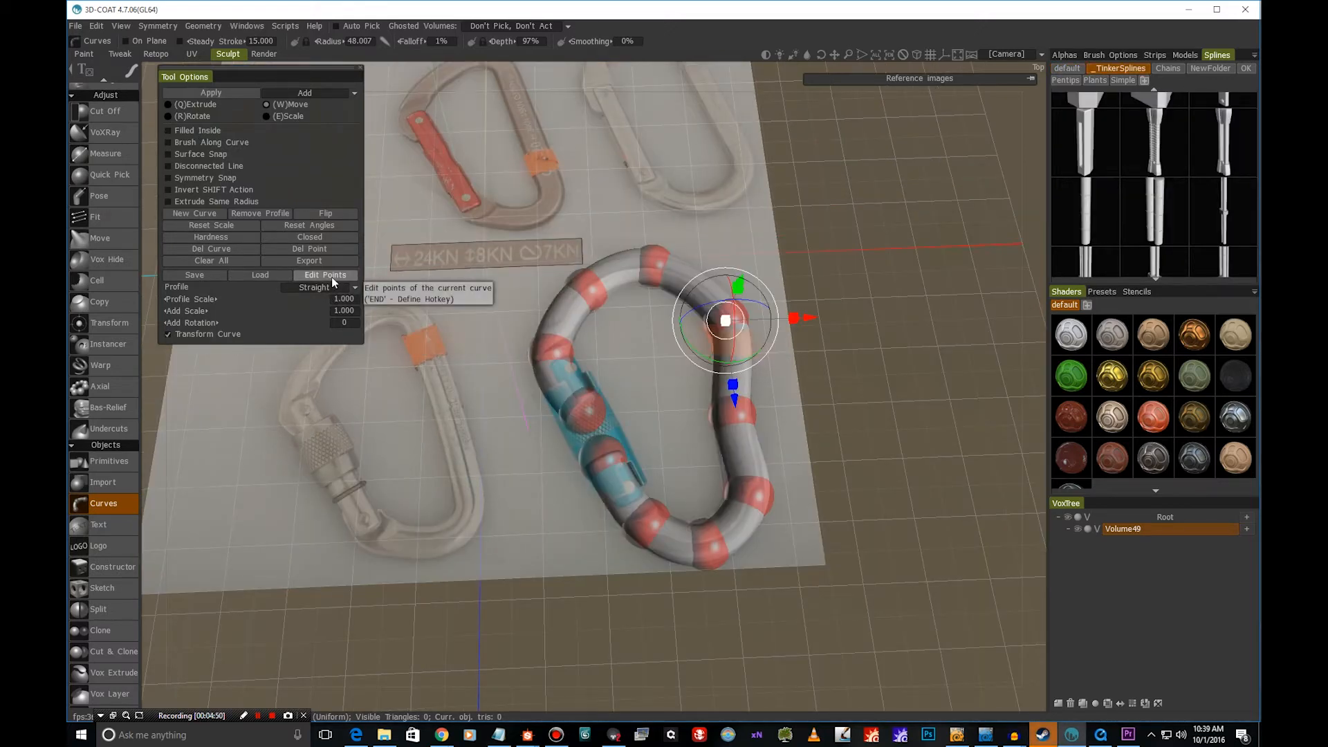
- Drag curve control points onto the carabiner outline, including the point near the gate
click(325, 274)
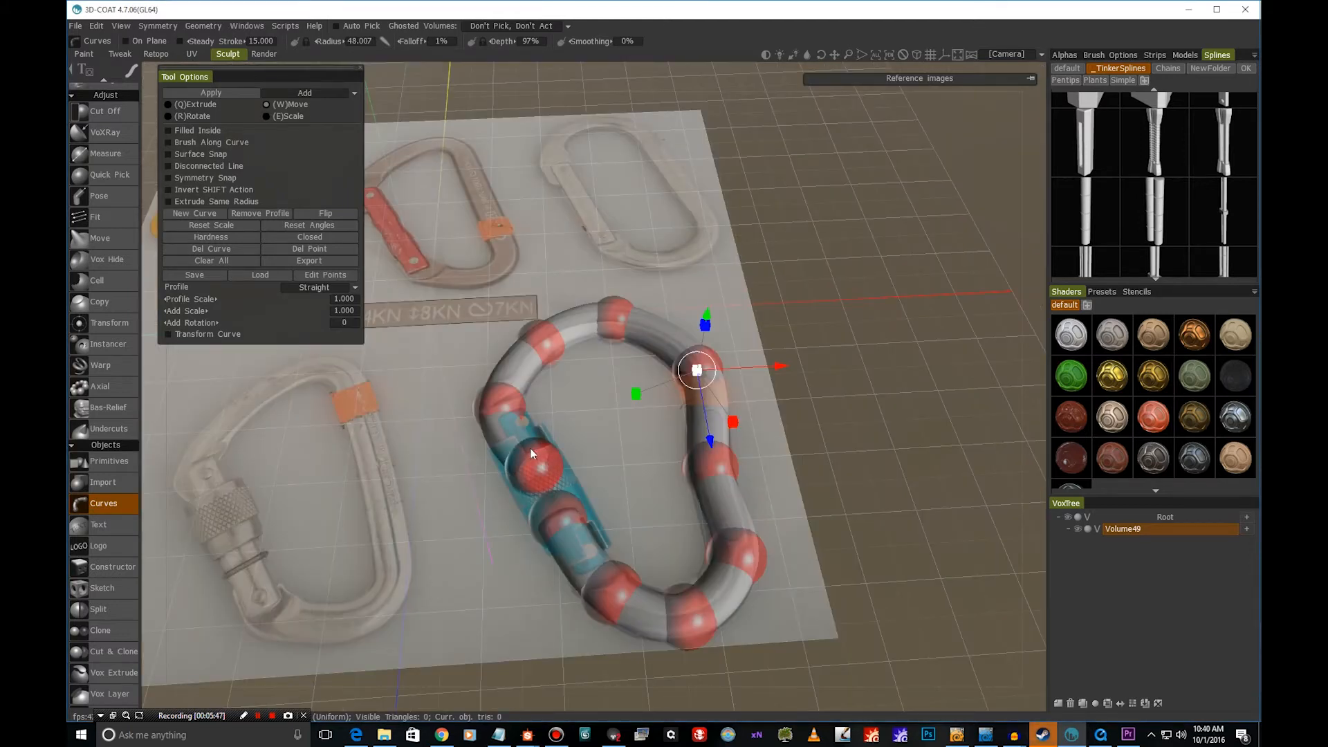
drag(696, 368, 499, 408)
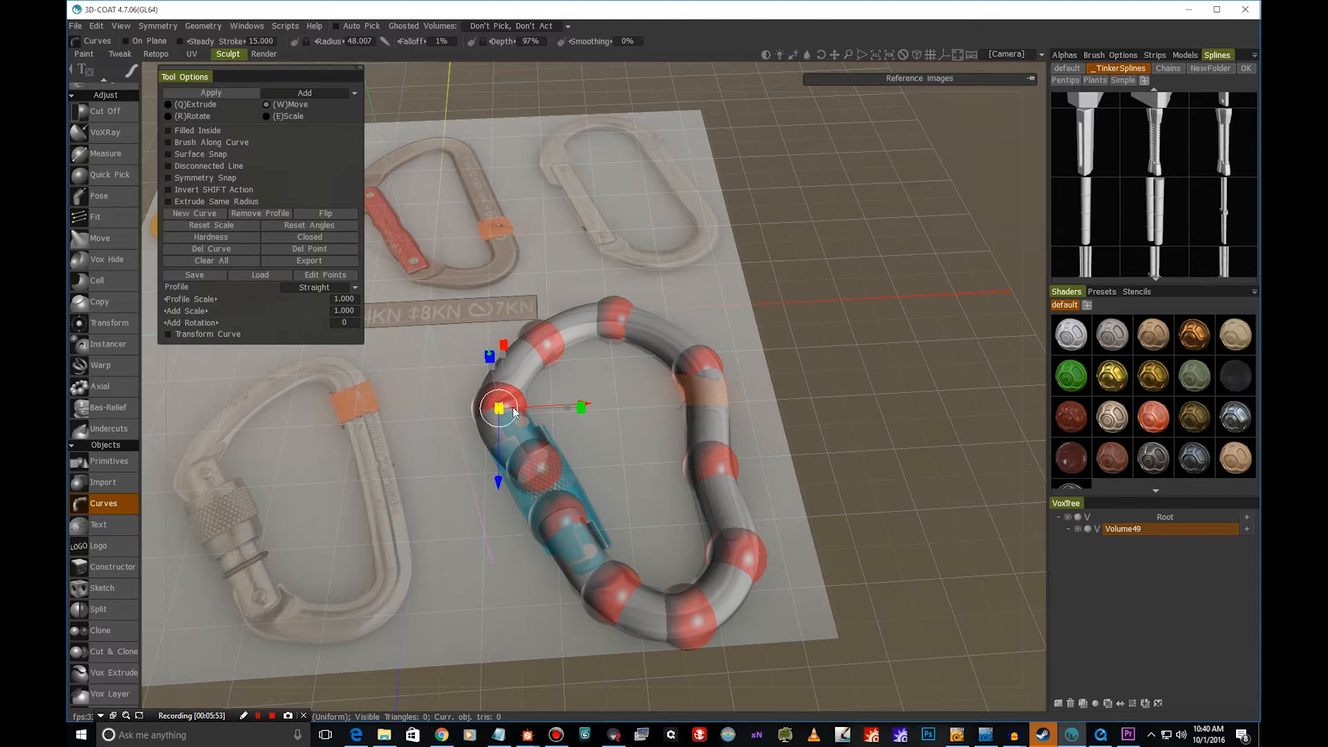
drag(499, 408, 533, 466)
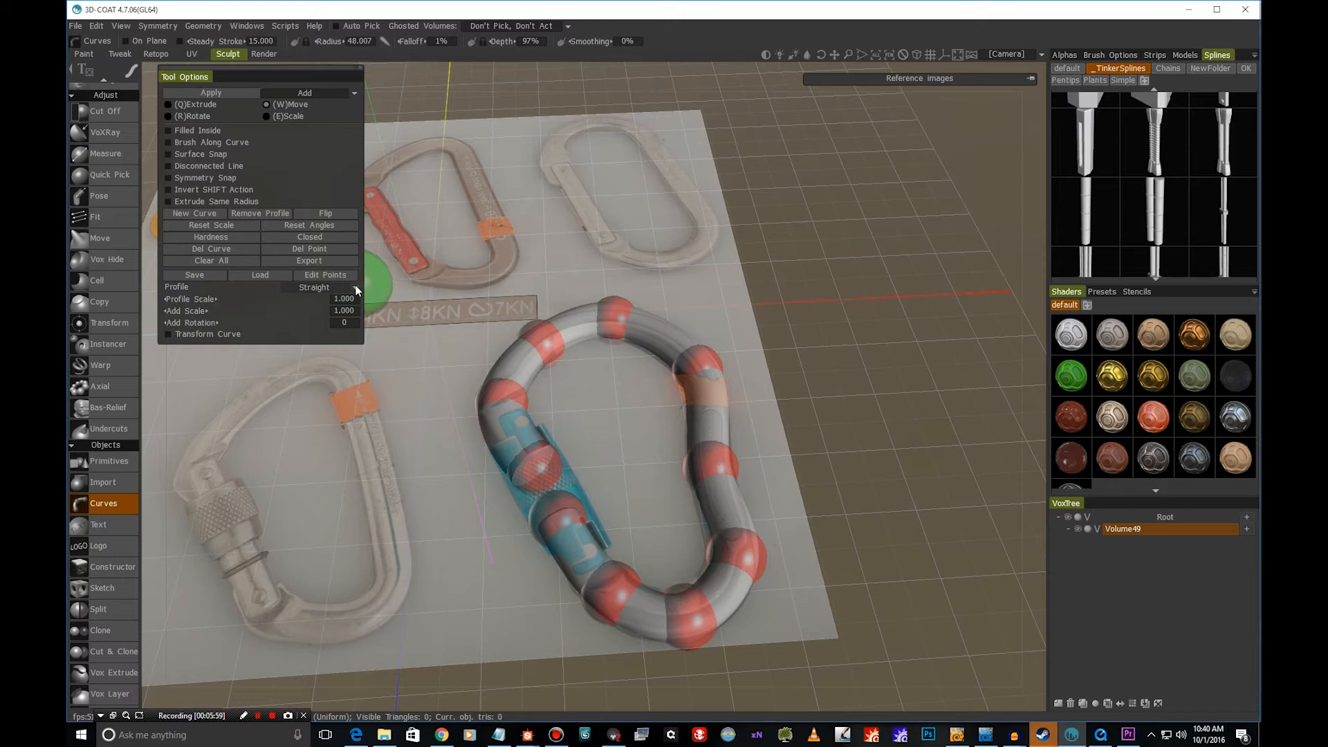
- Preview the Back Arrow, Muscle 1 and Arrow end profiles, then restore Straight
click(319, 287)
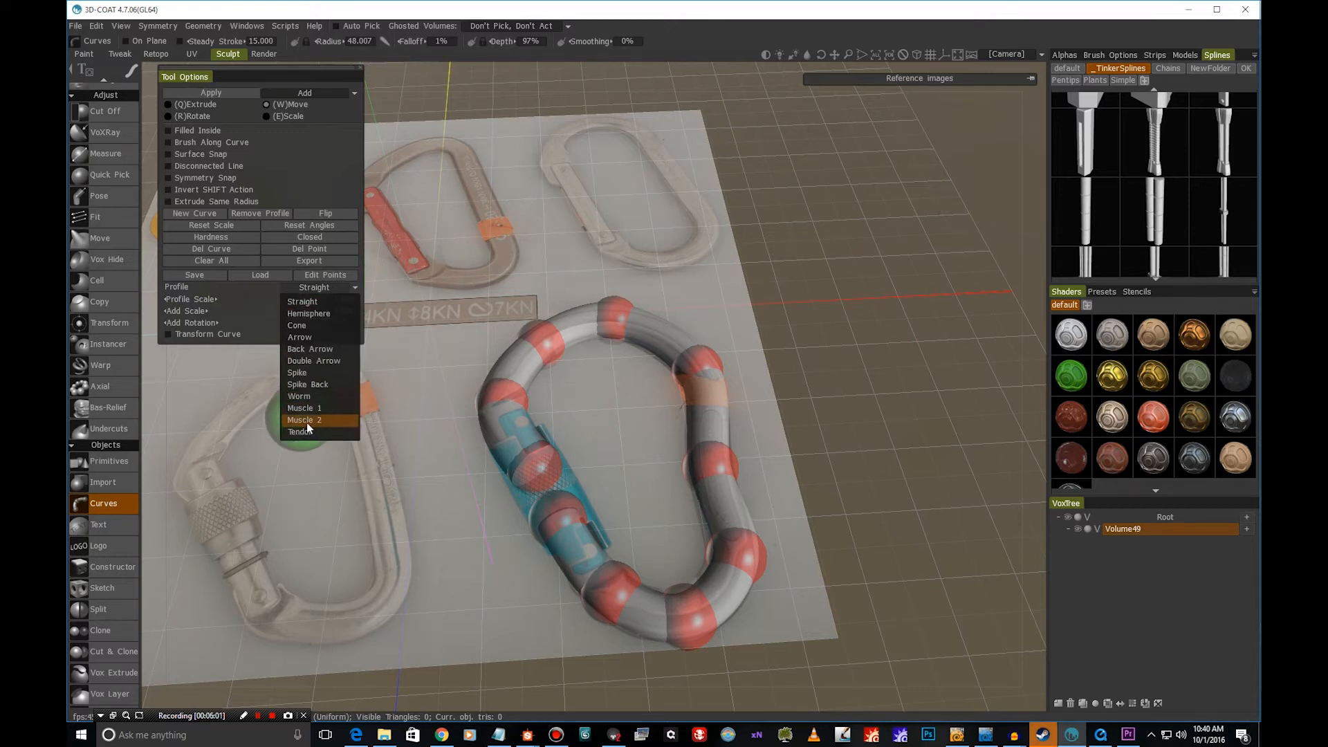
mouse_move(299, 337)
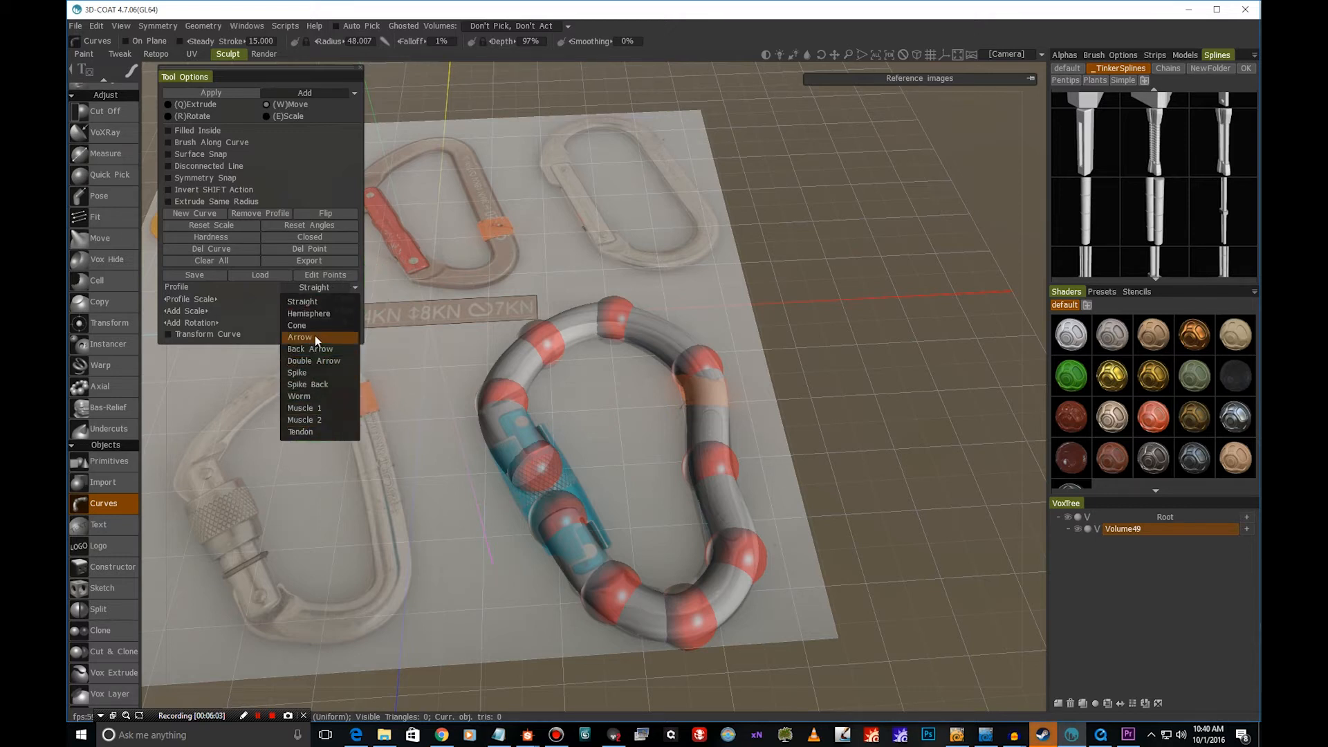
click(298, 396)
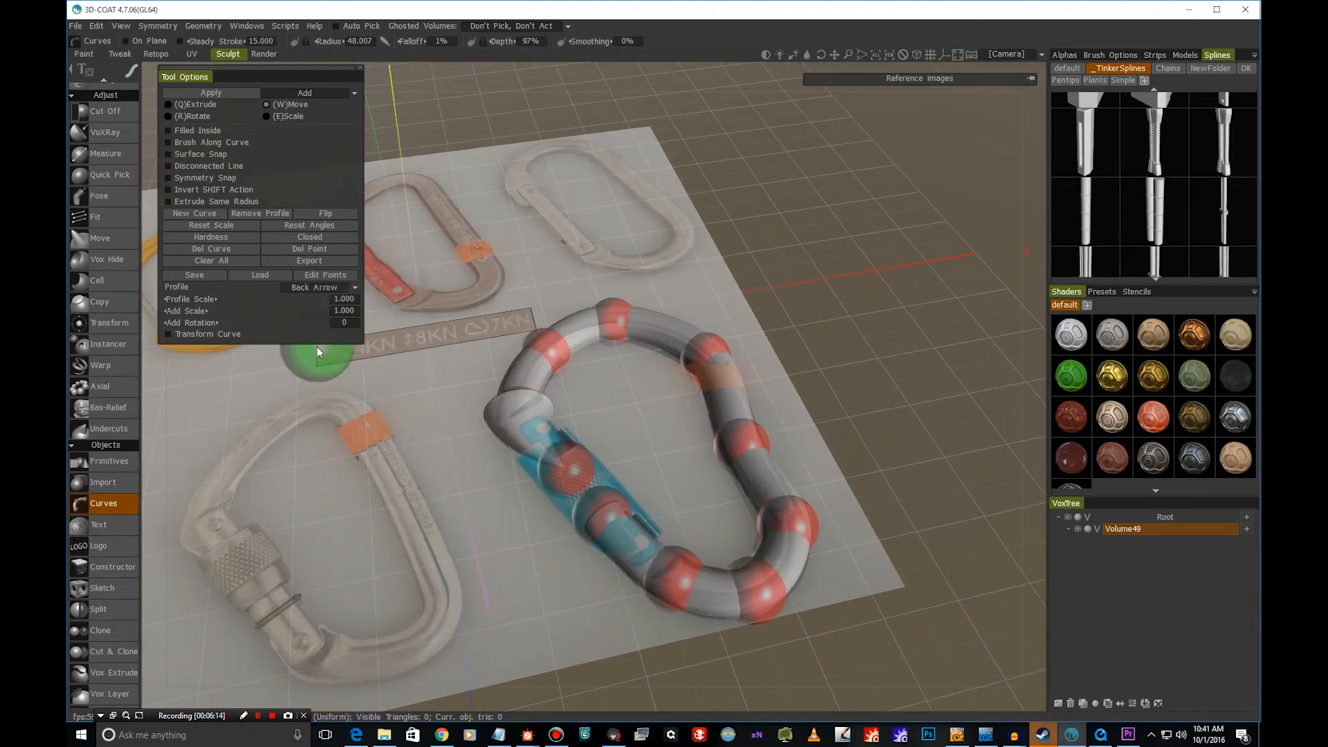
click(322, 287)
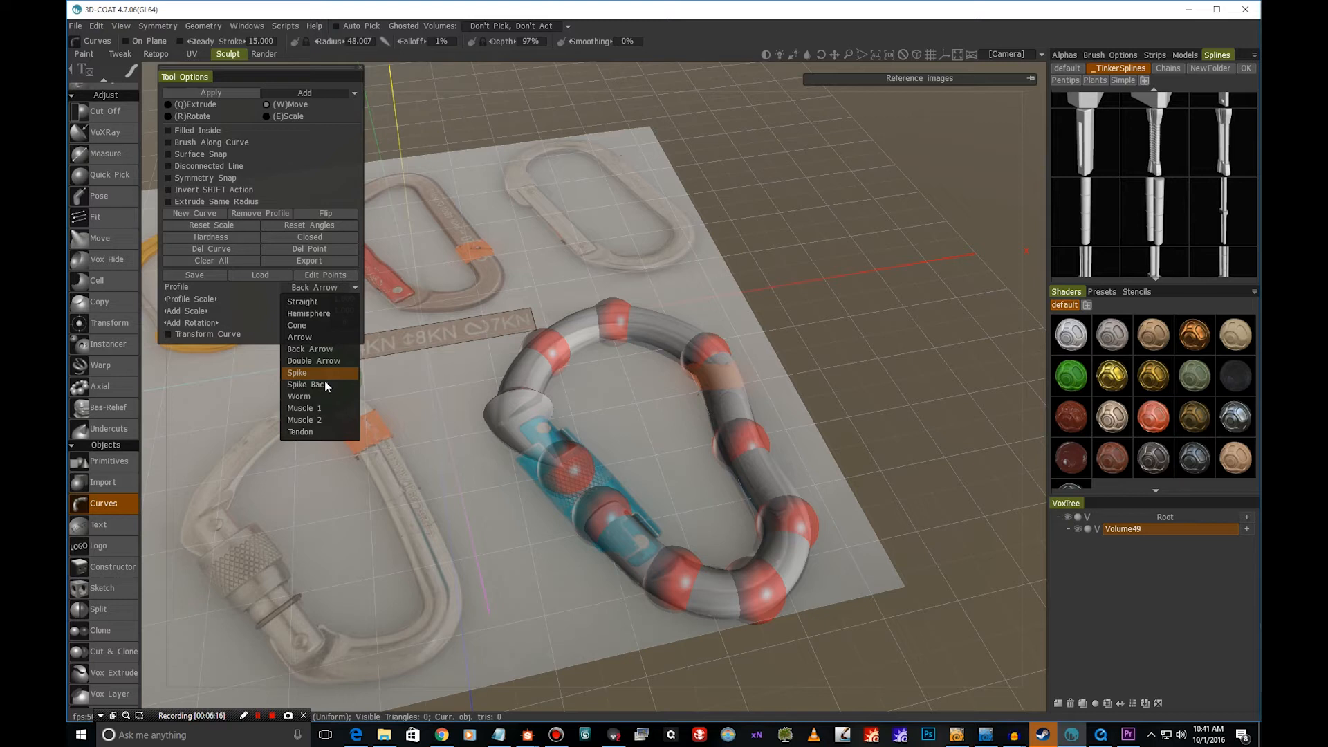
click(303, 407)
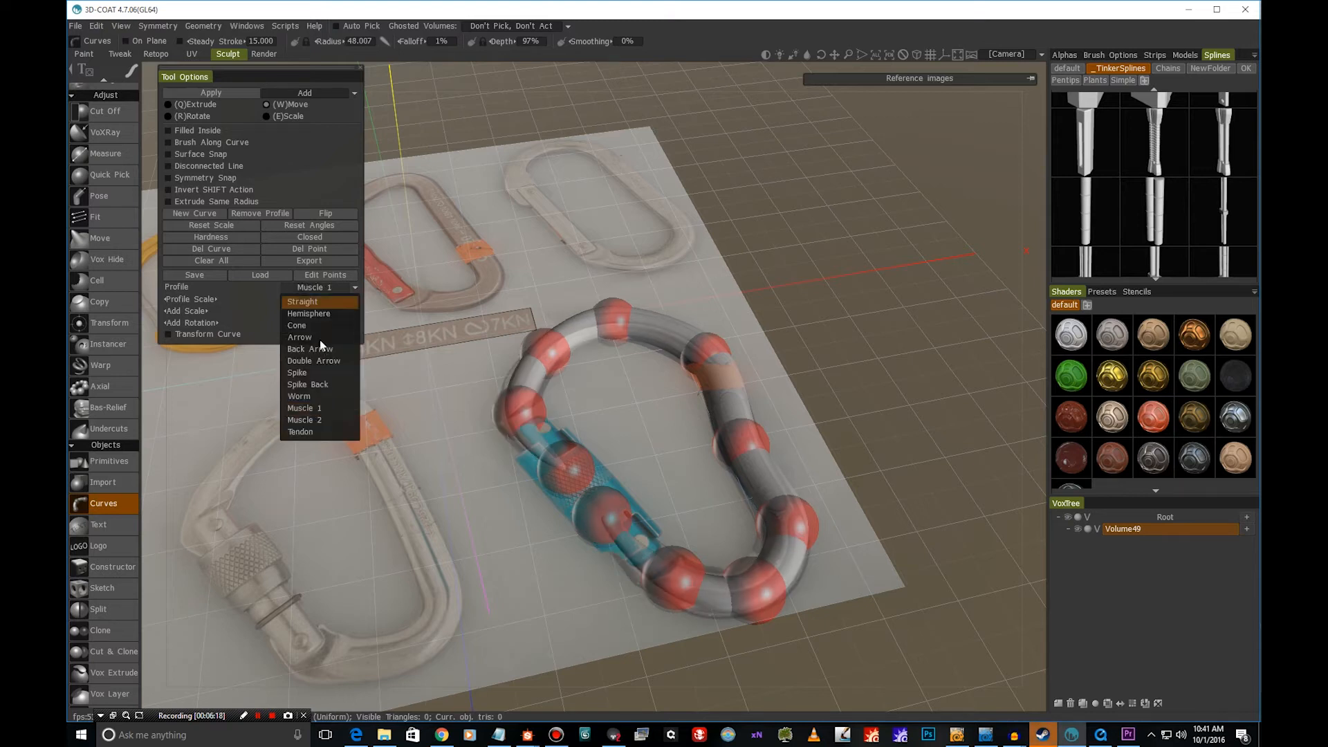
click(299, 336)
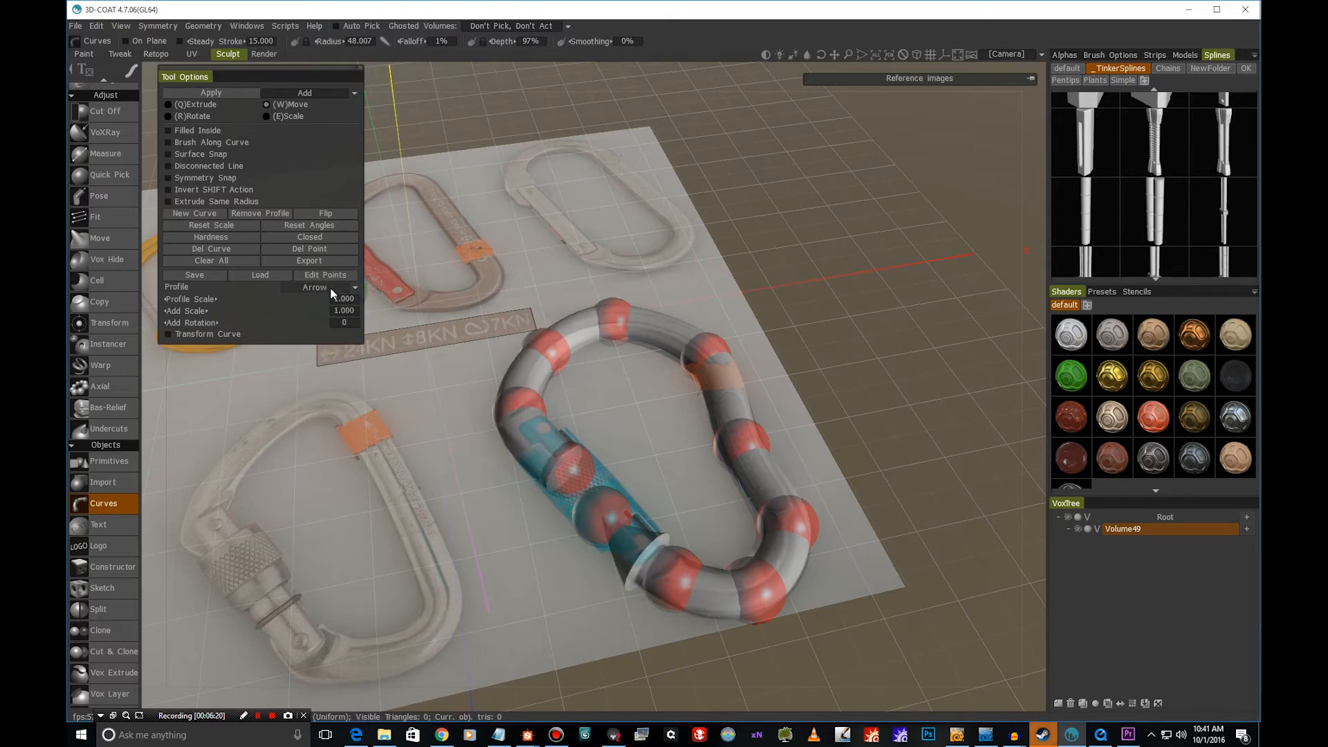
click(316, 287)
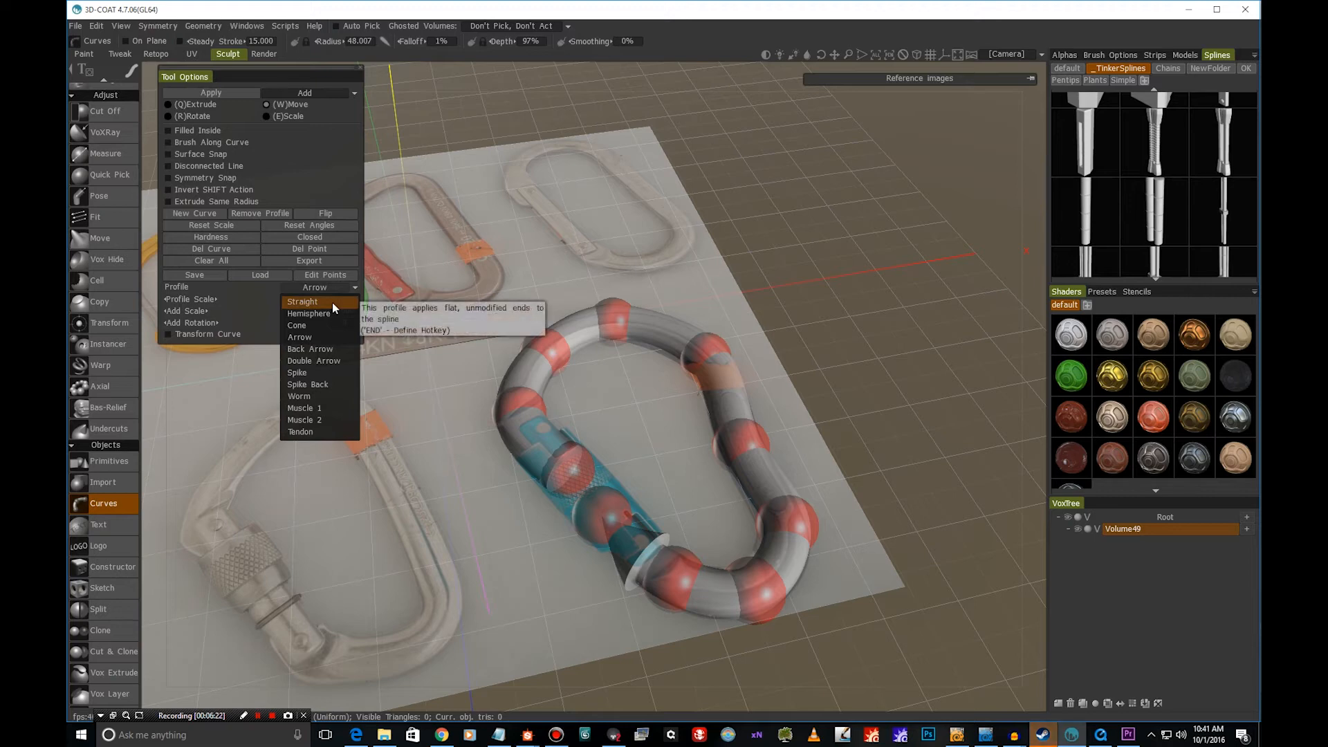
click(302, 301)
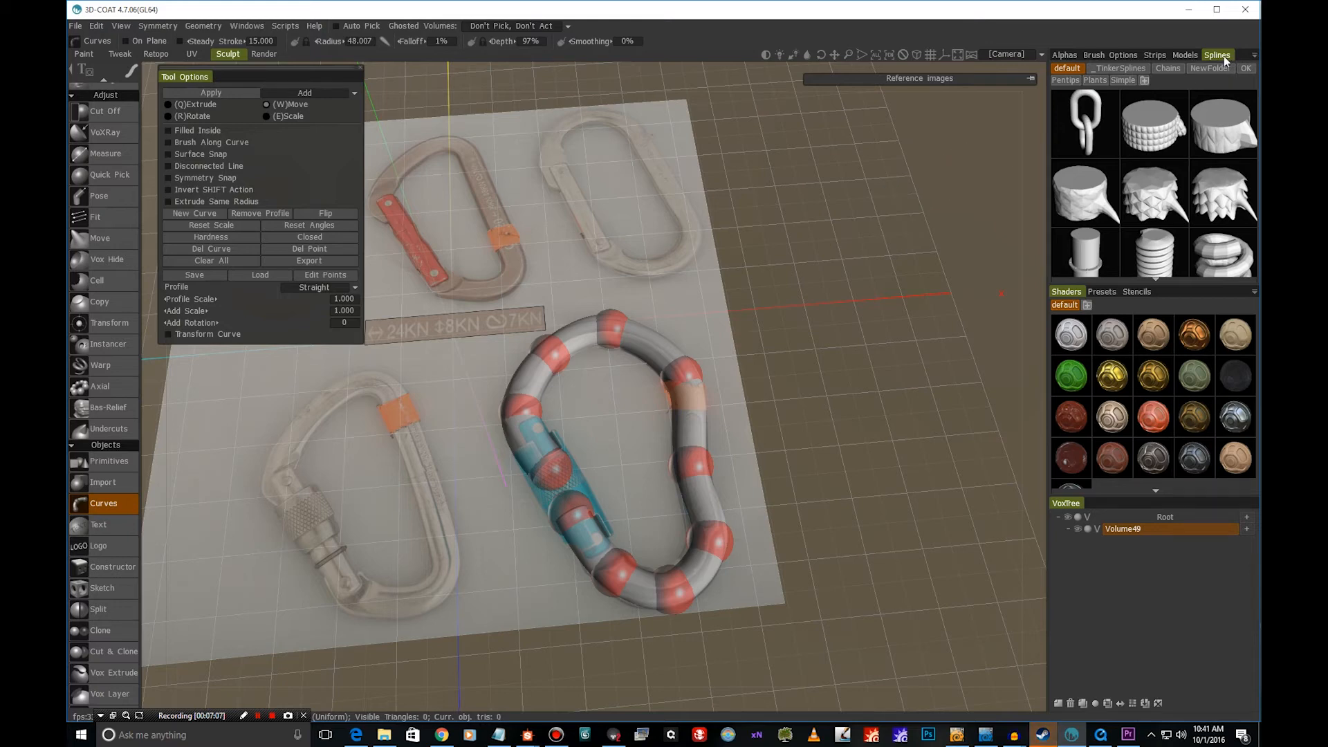
- Apply the chain spline preset and drag curve points toward the lower-left carabiner
click(1082, 122)
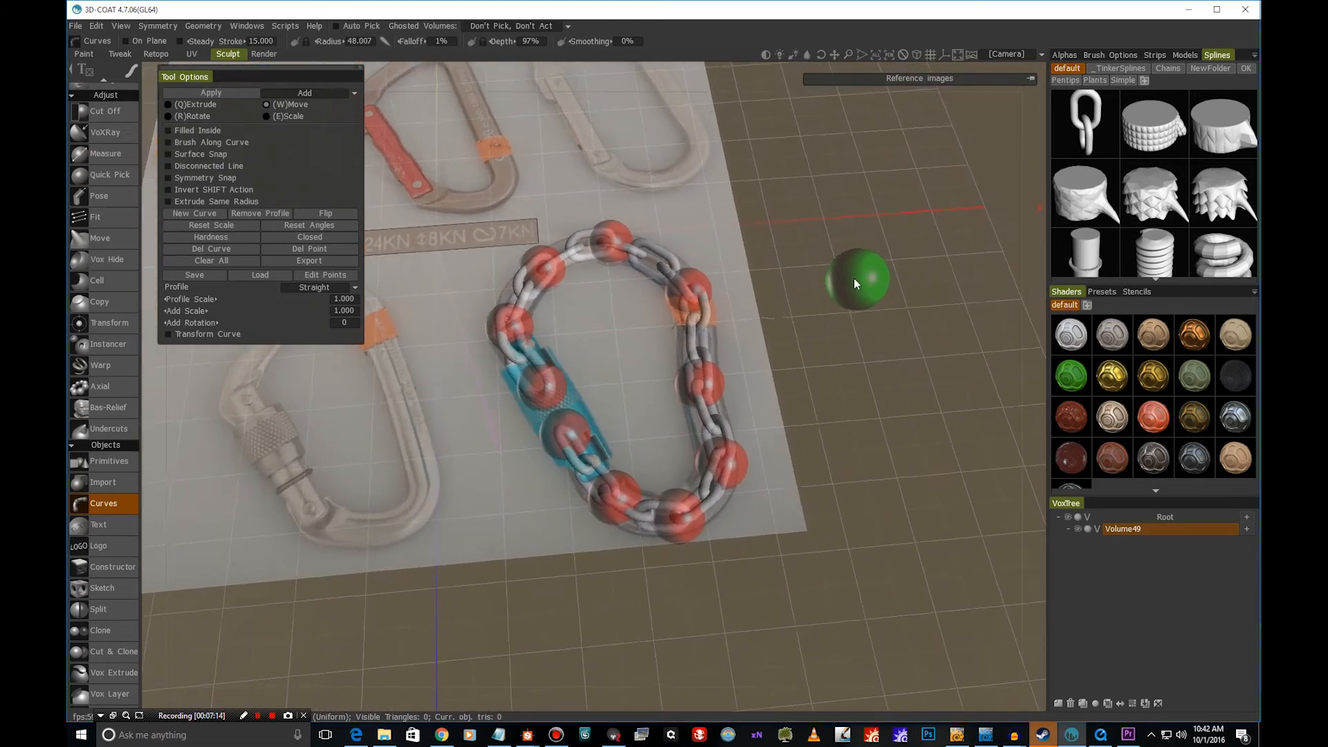
drag(856, 283, 813, 275)
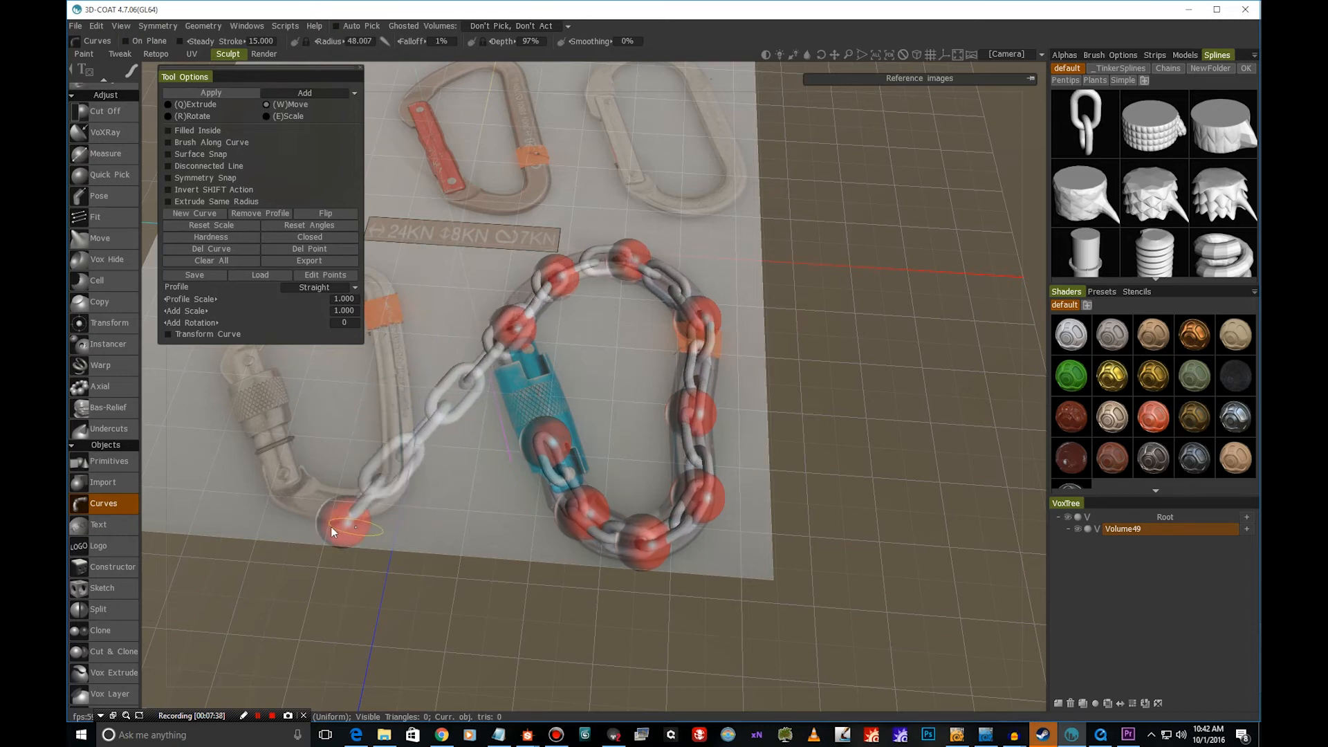
drag(347, 529, 246, 538)
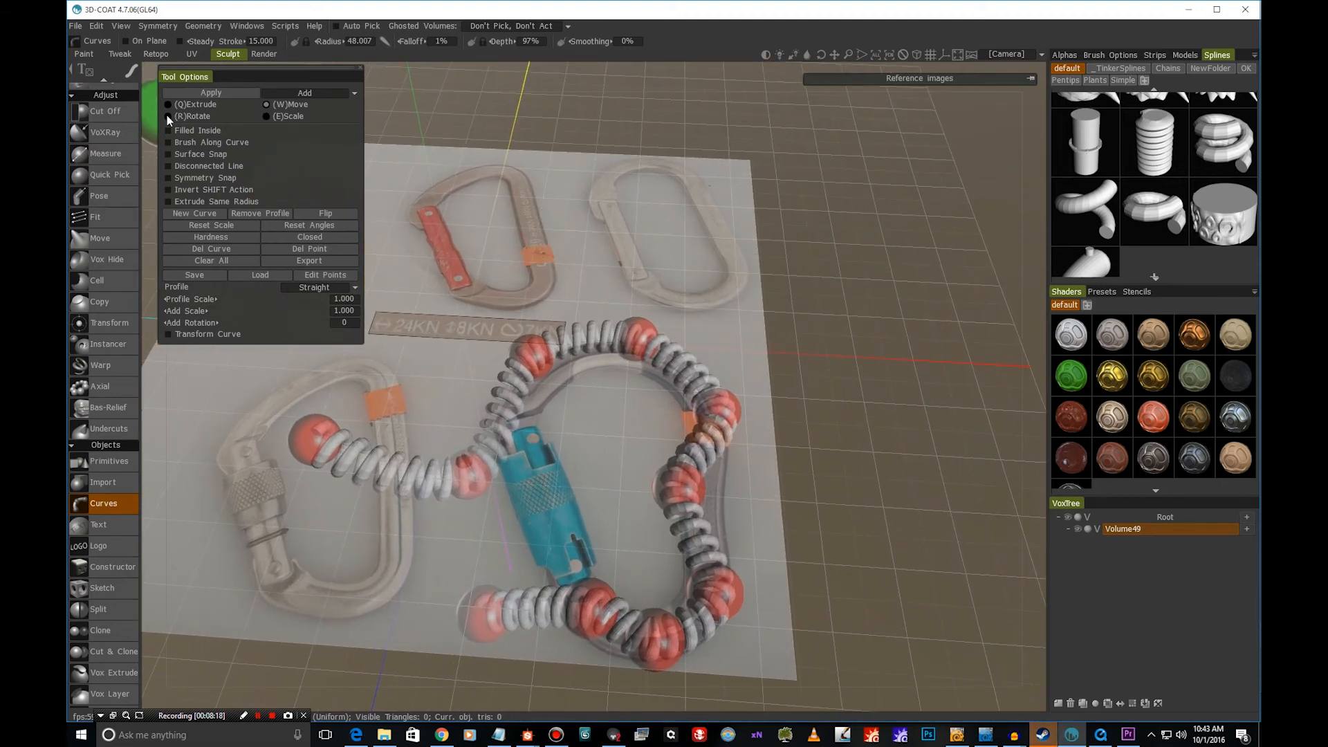
- Toggle (R)Rotate in Tool Options for transforming the coiled curve's points
click(169, 116)
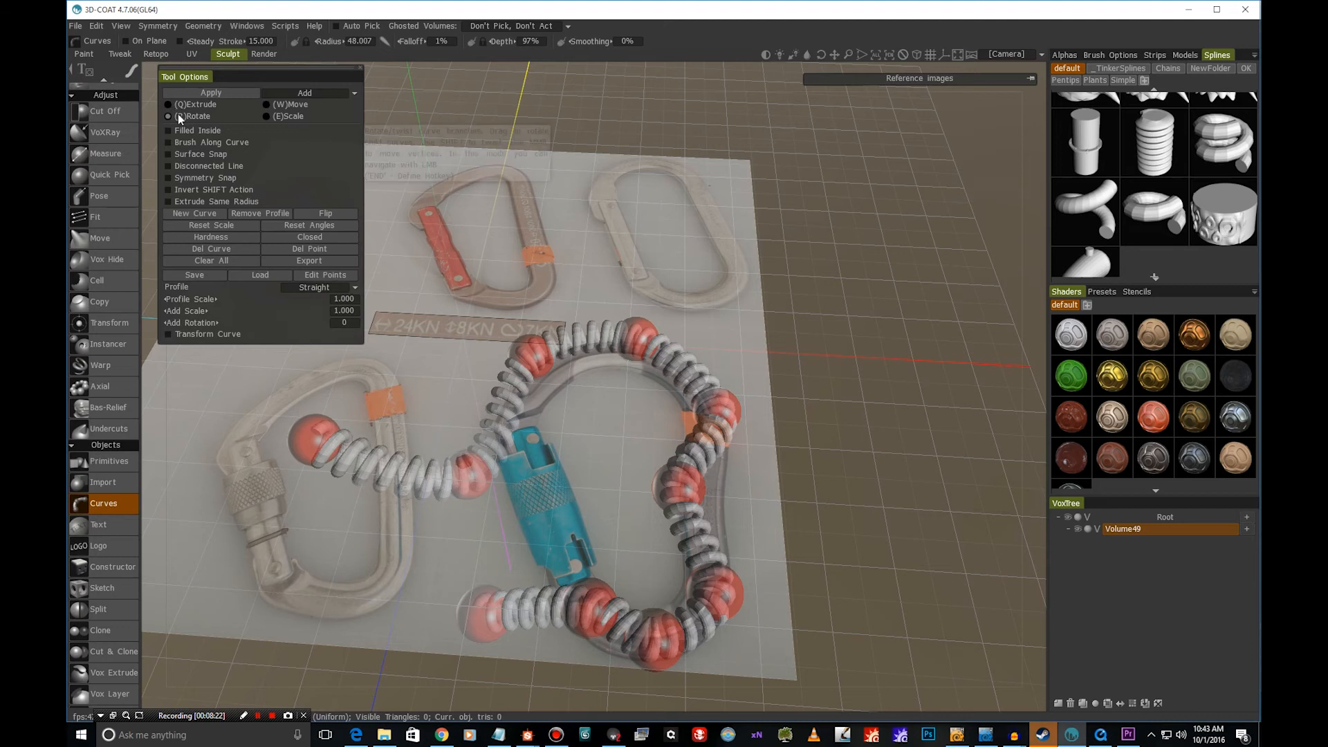
click(168, 117)
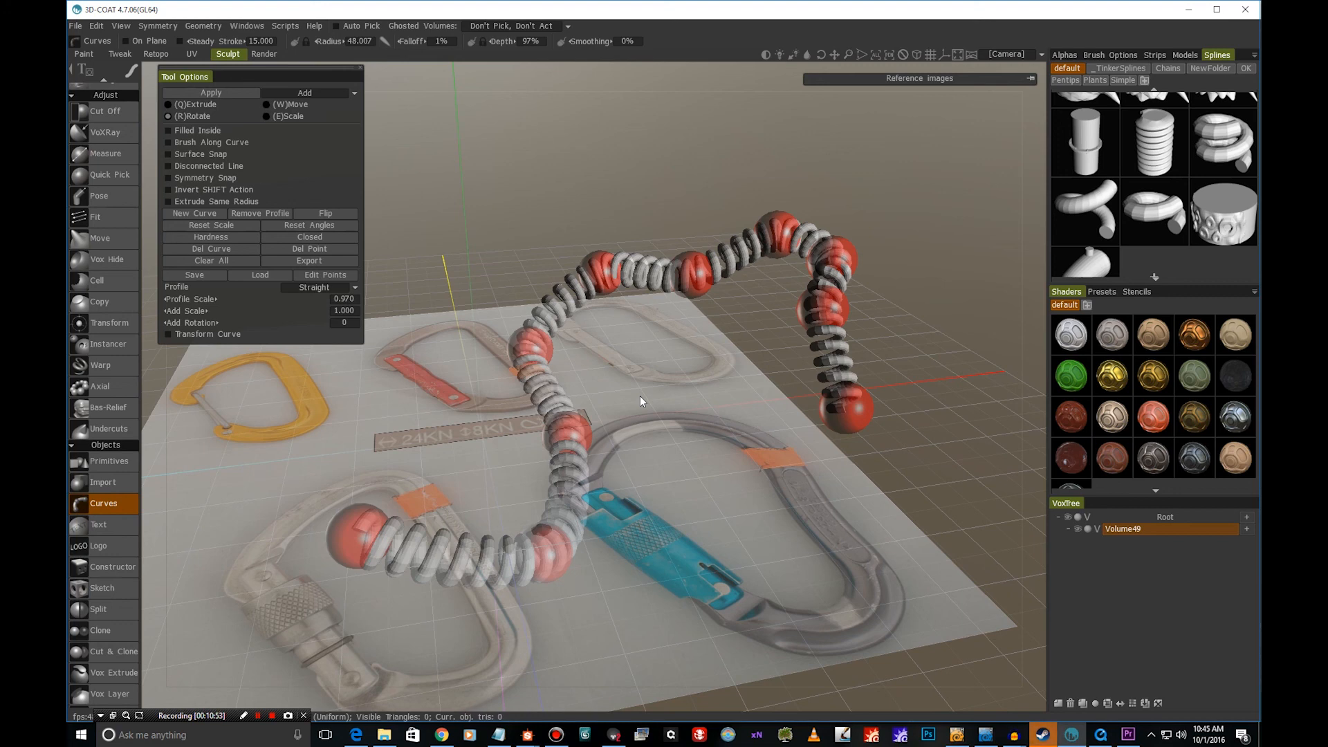
mouse_move(980, 261)
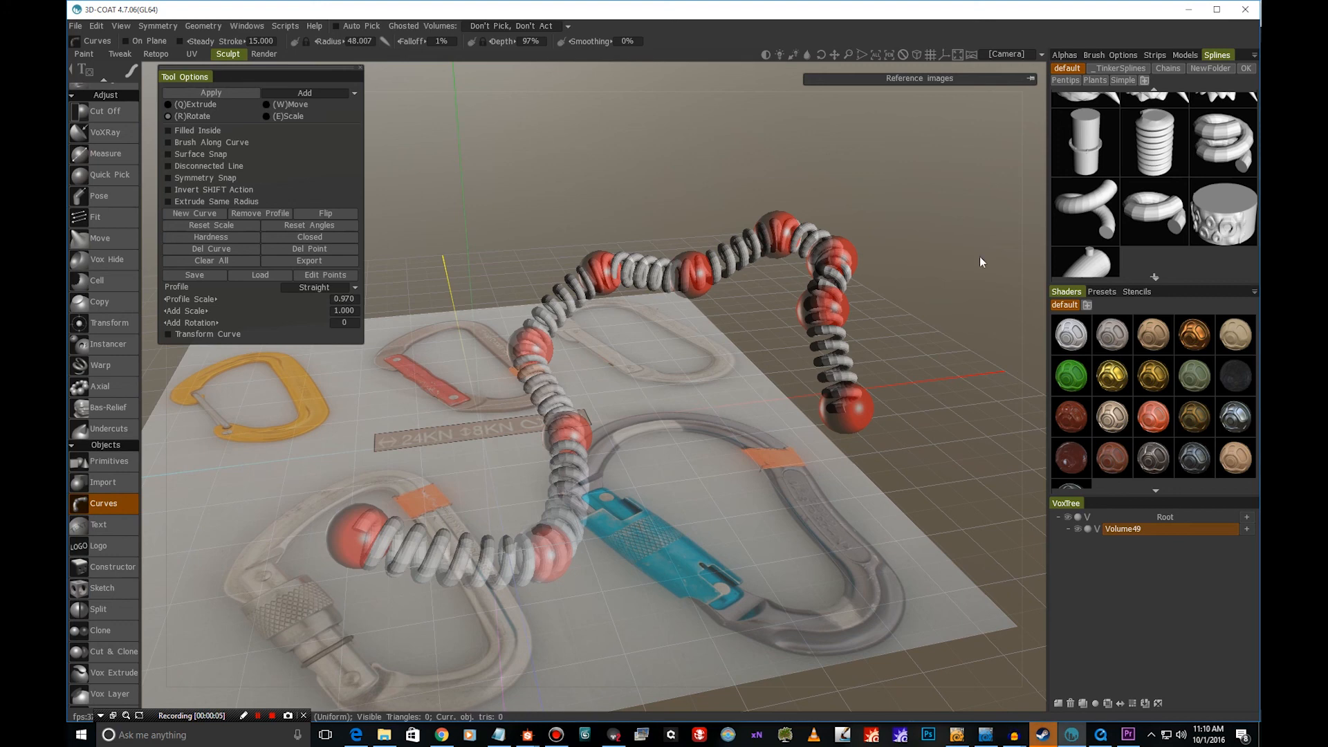